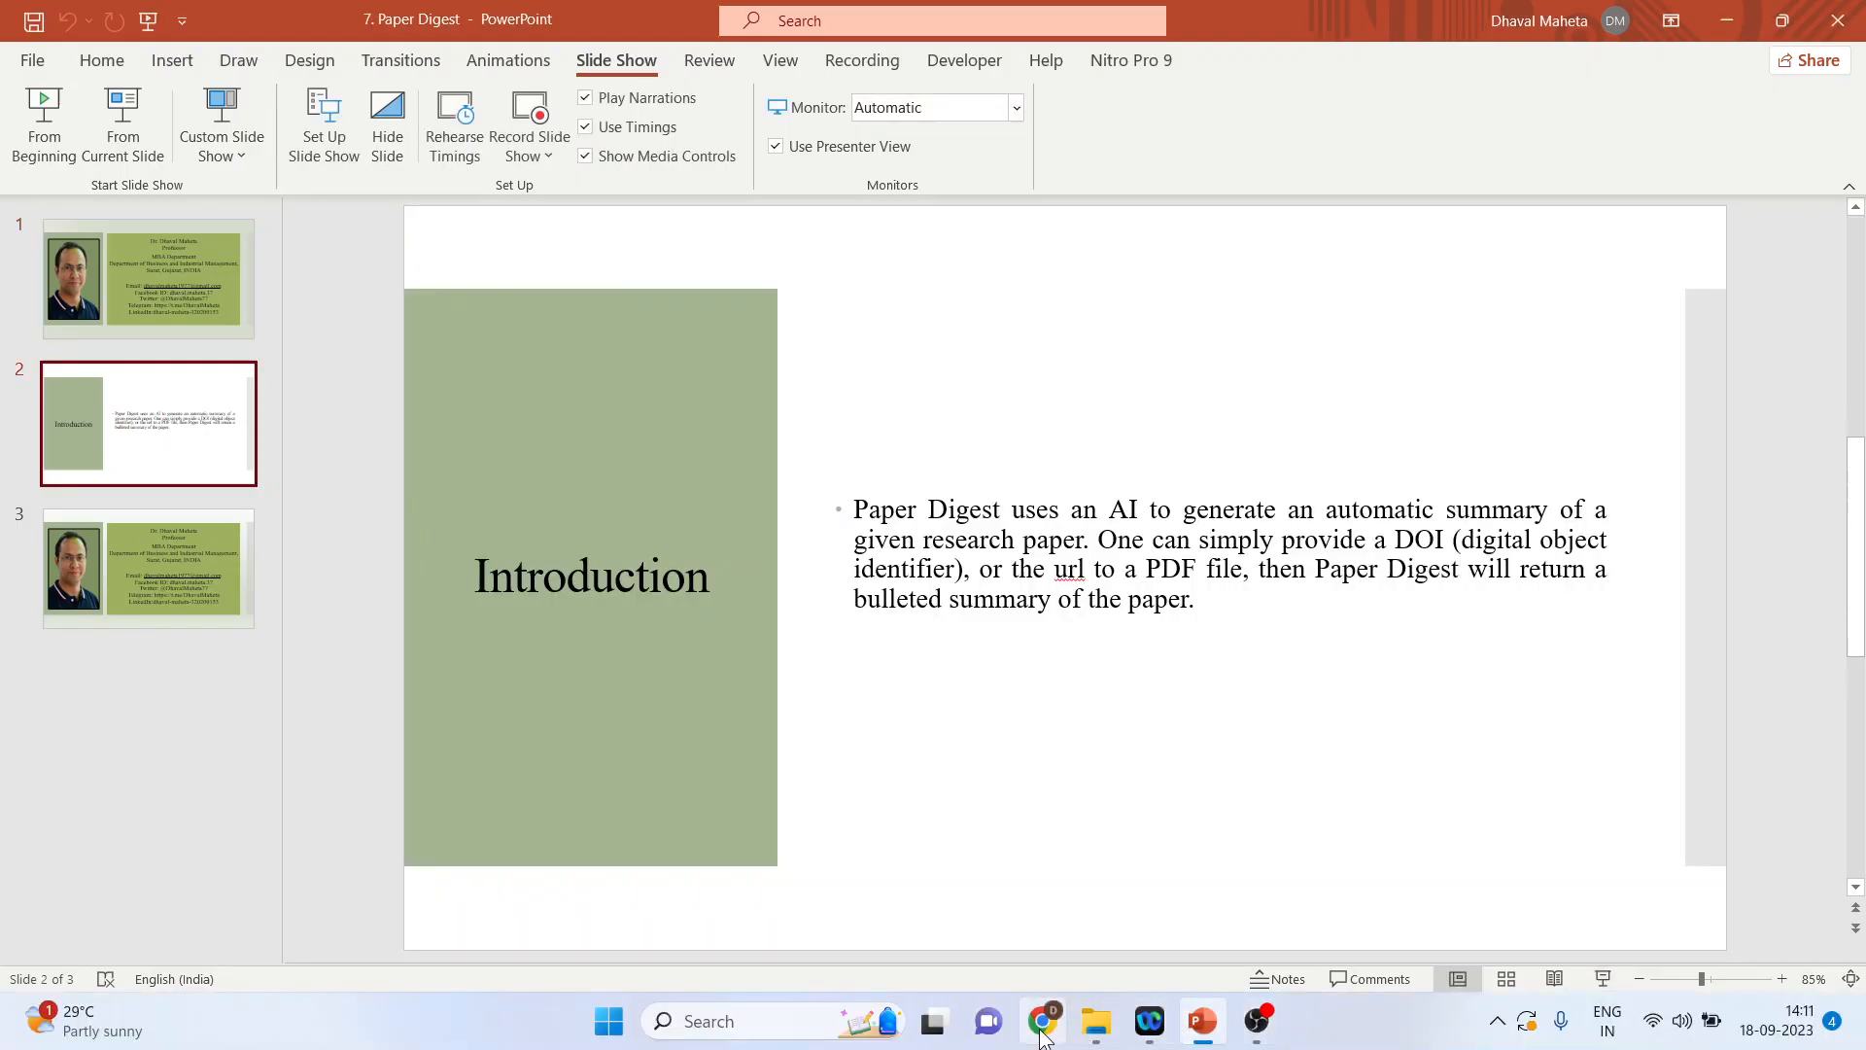
- Open the paperdigest.org homepage from the Google results for paperdigest
{"action": "left_click", "coordinate": [1041, 1020]}
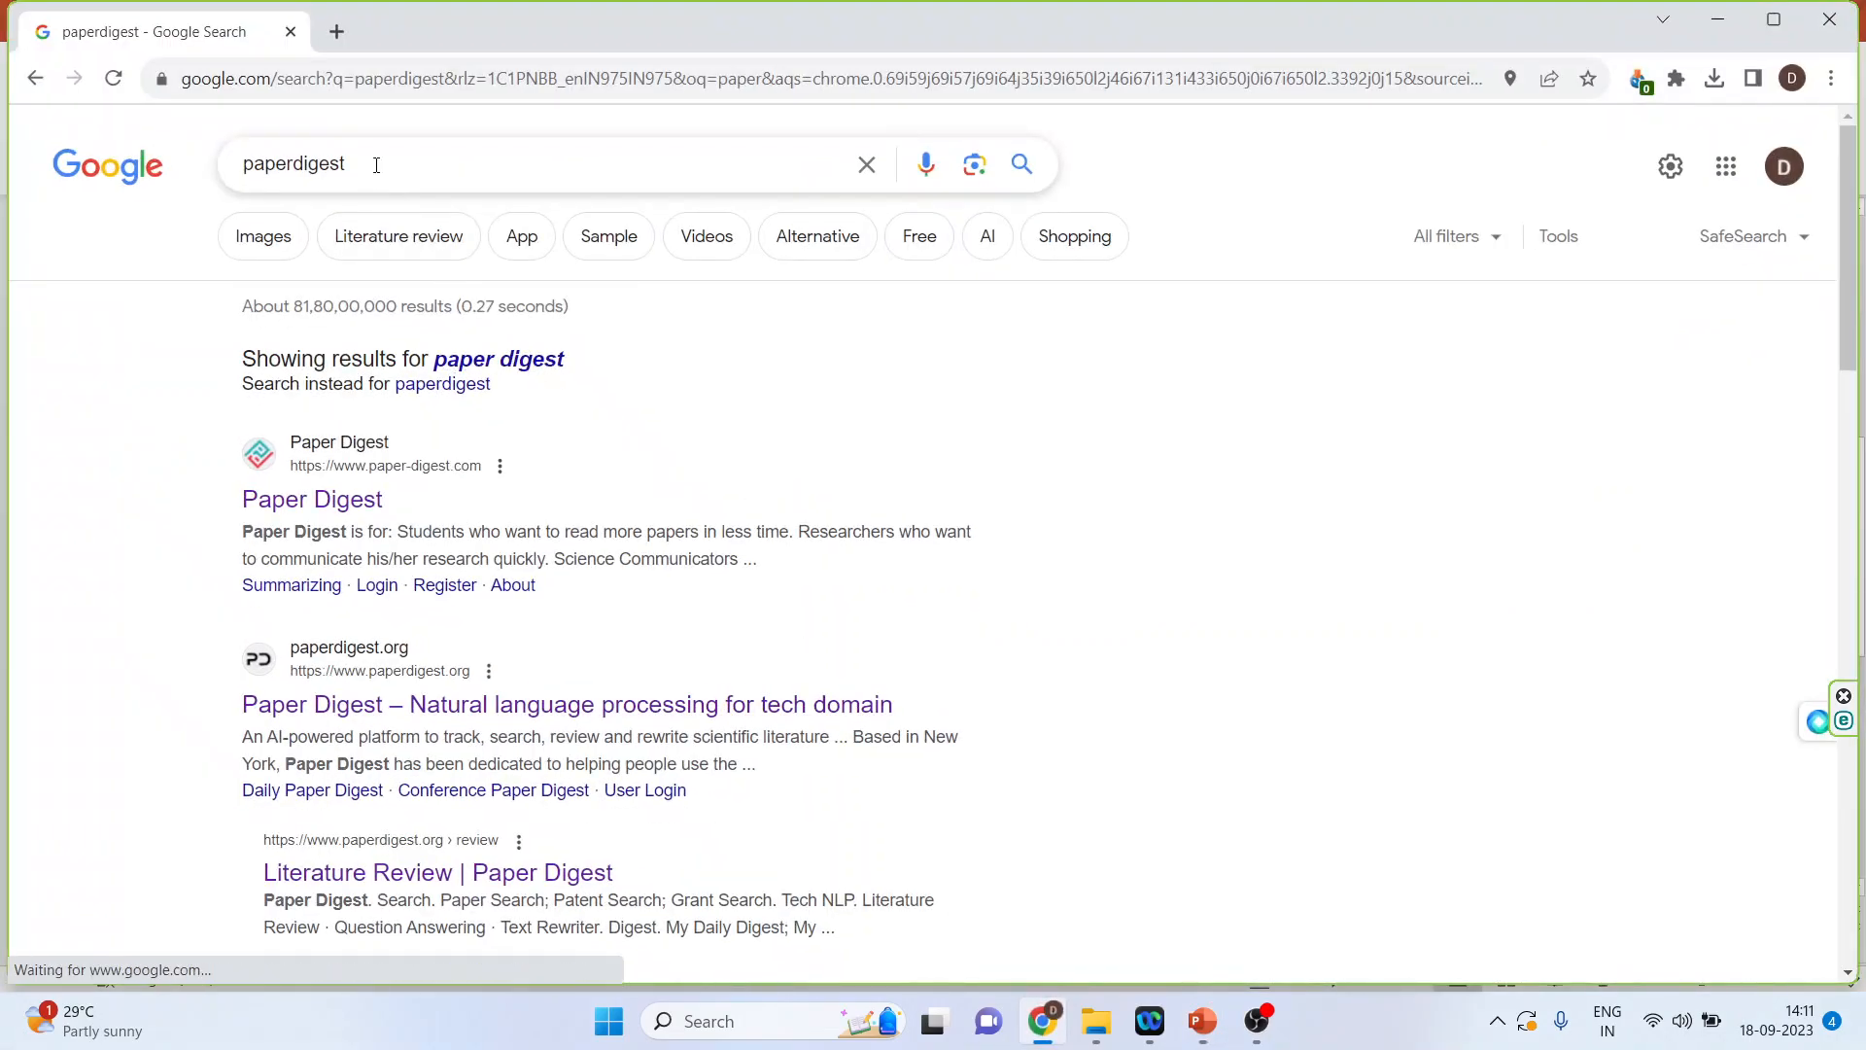
{"action": "mouse_move", "coordinate": [381, 713]}
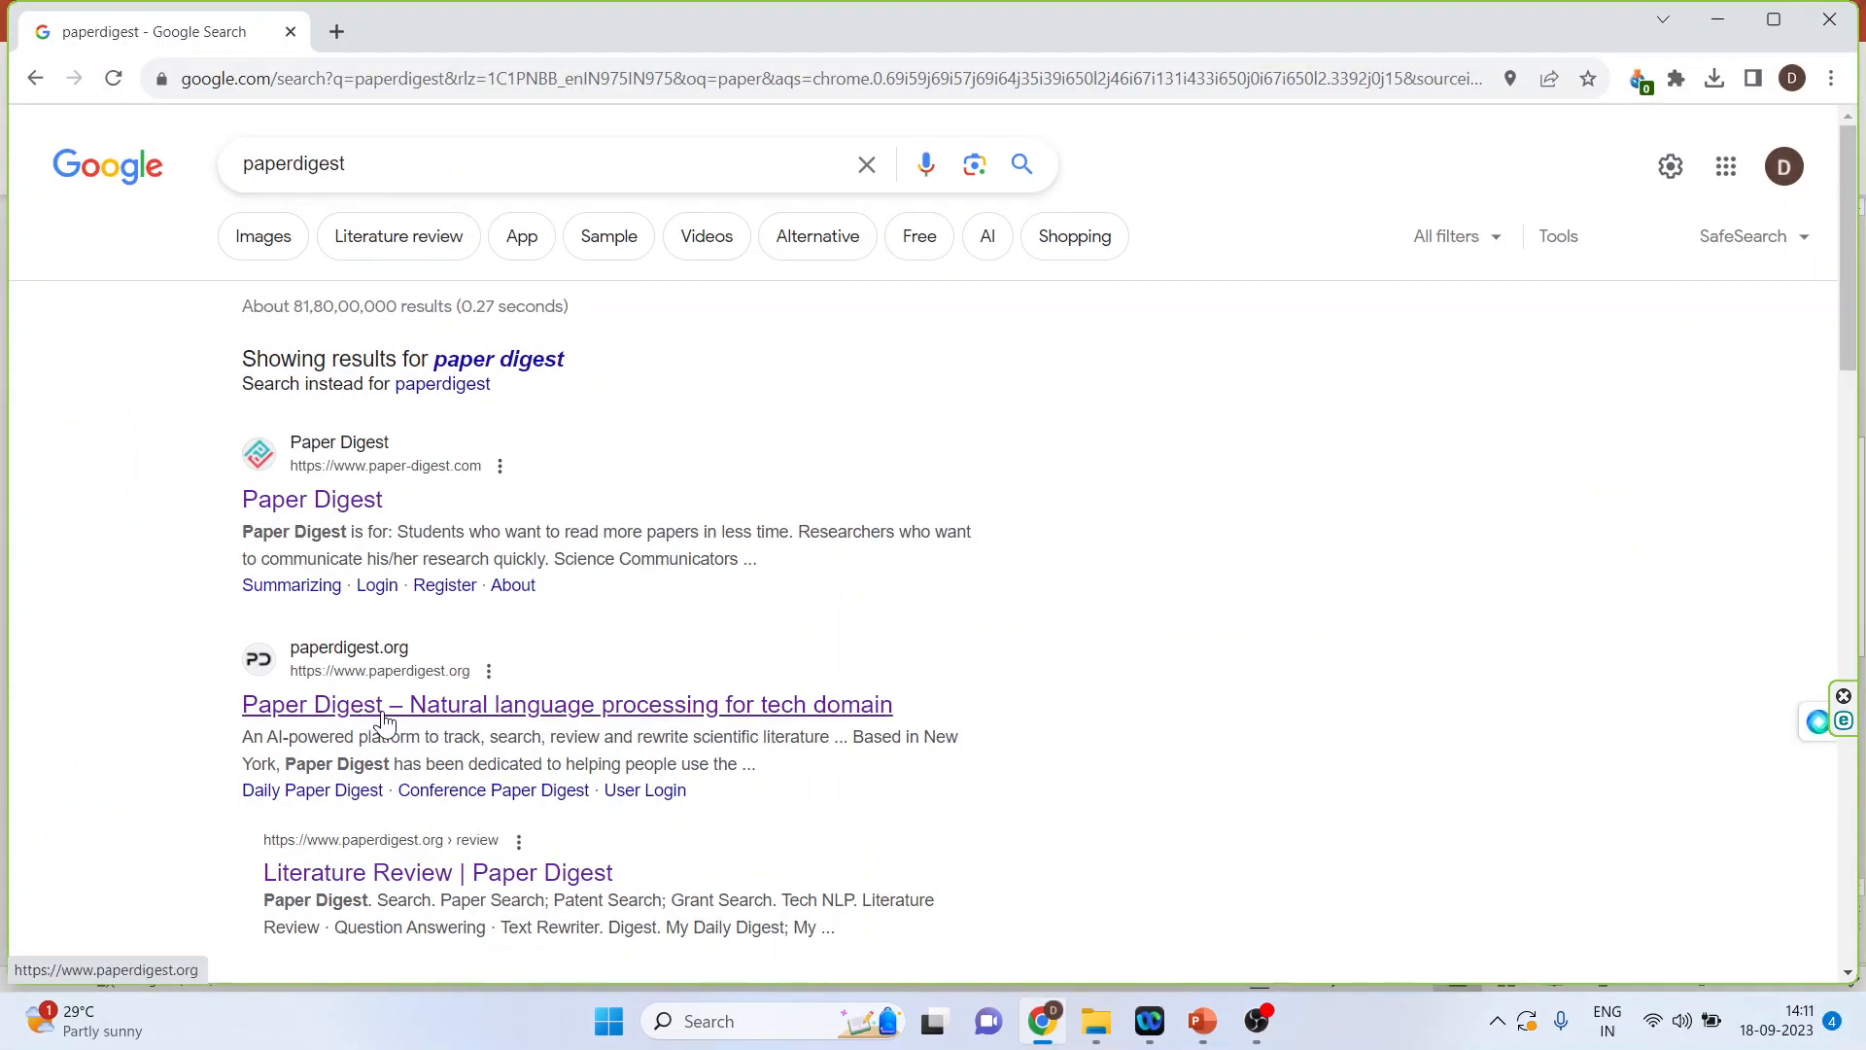
{"action": "mouse_move", "coordinate": [511, 723]}
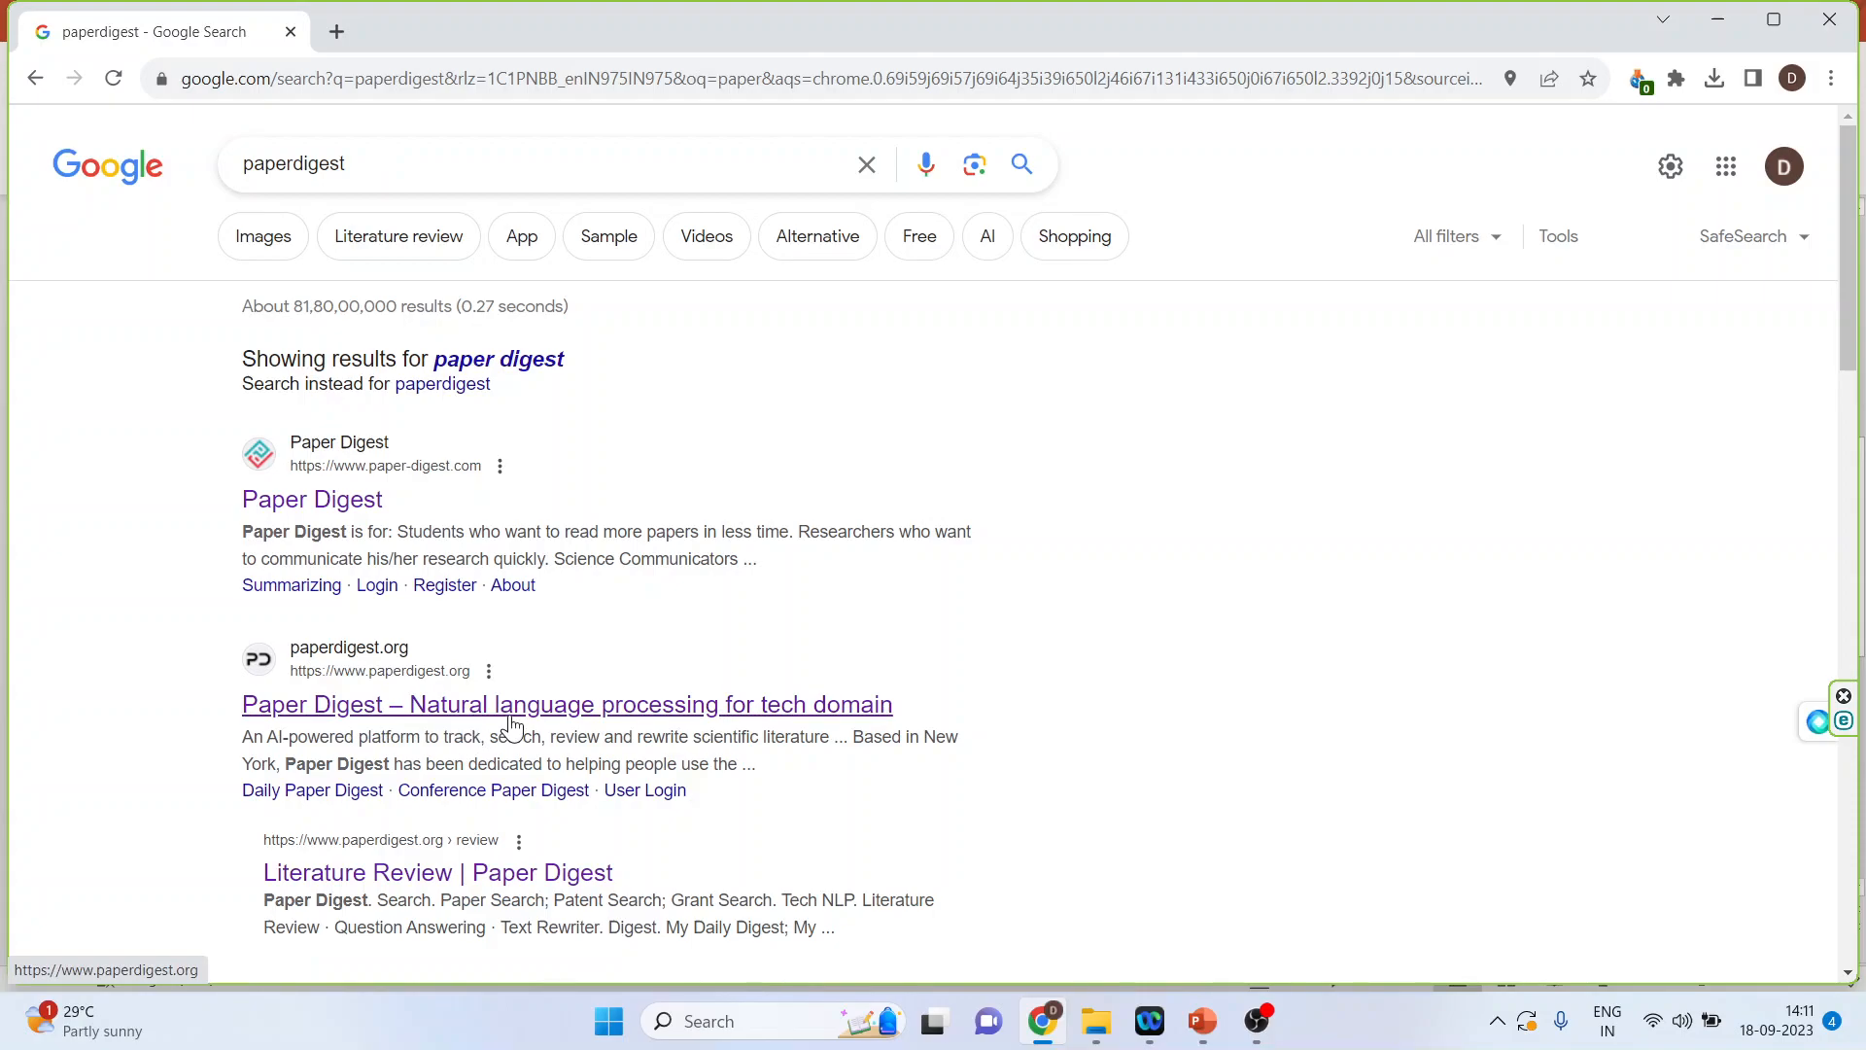
{"action": "mouse_move", "coordinate": [661, 719]}
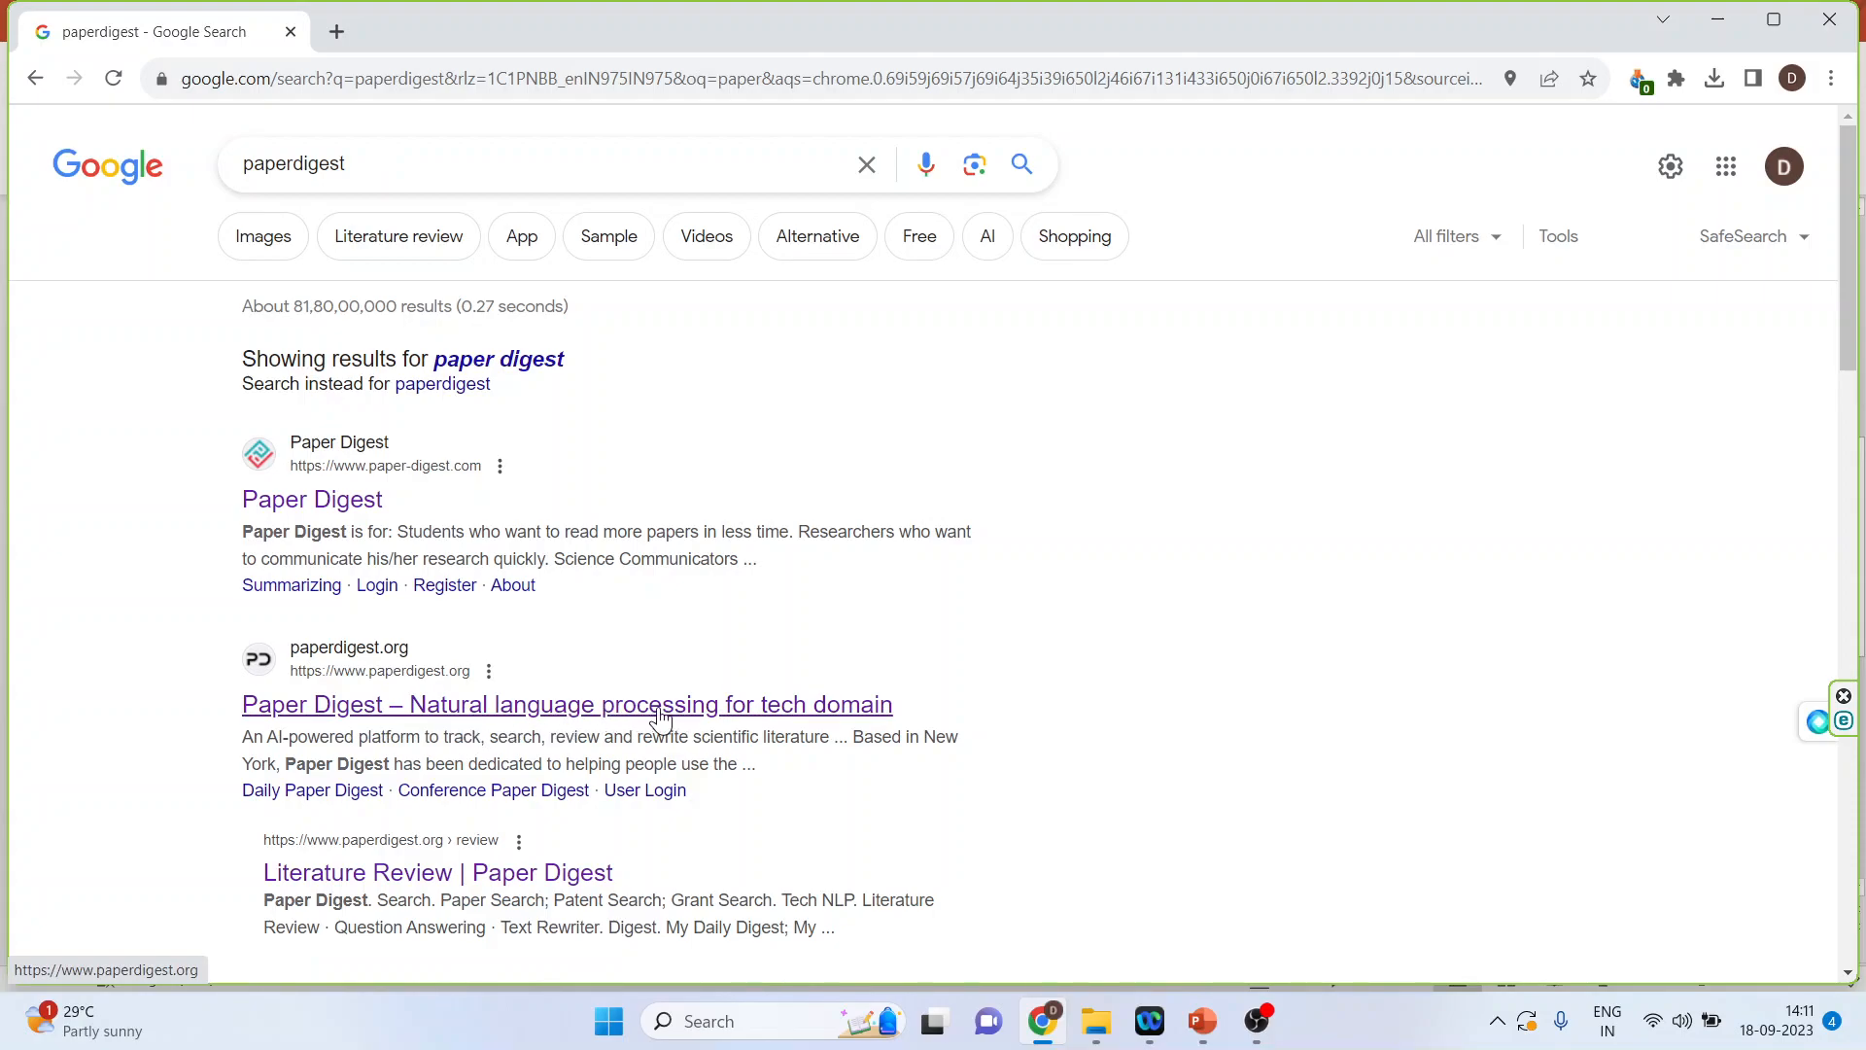
{"action": "left_click", "coordinate": [565, 704]}
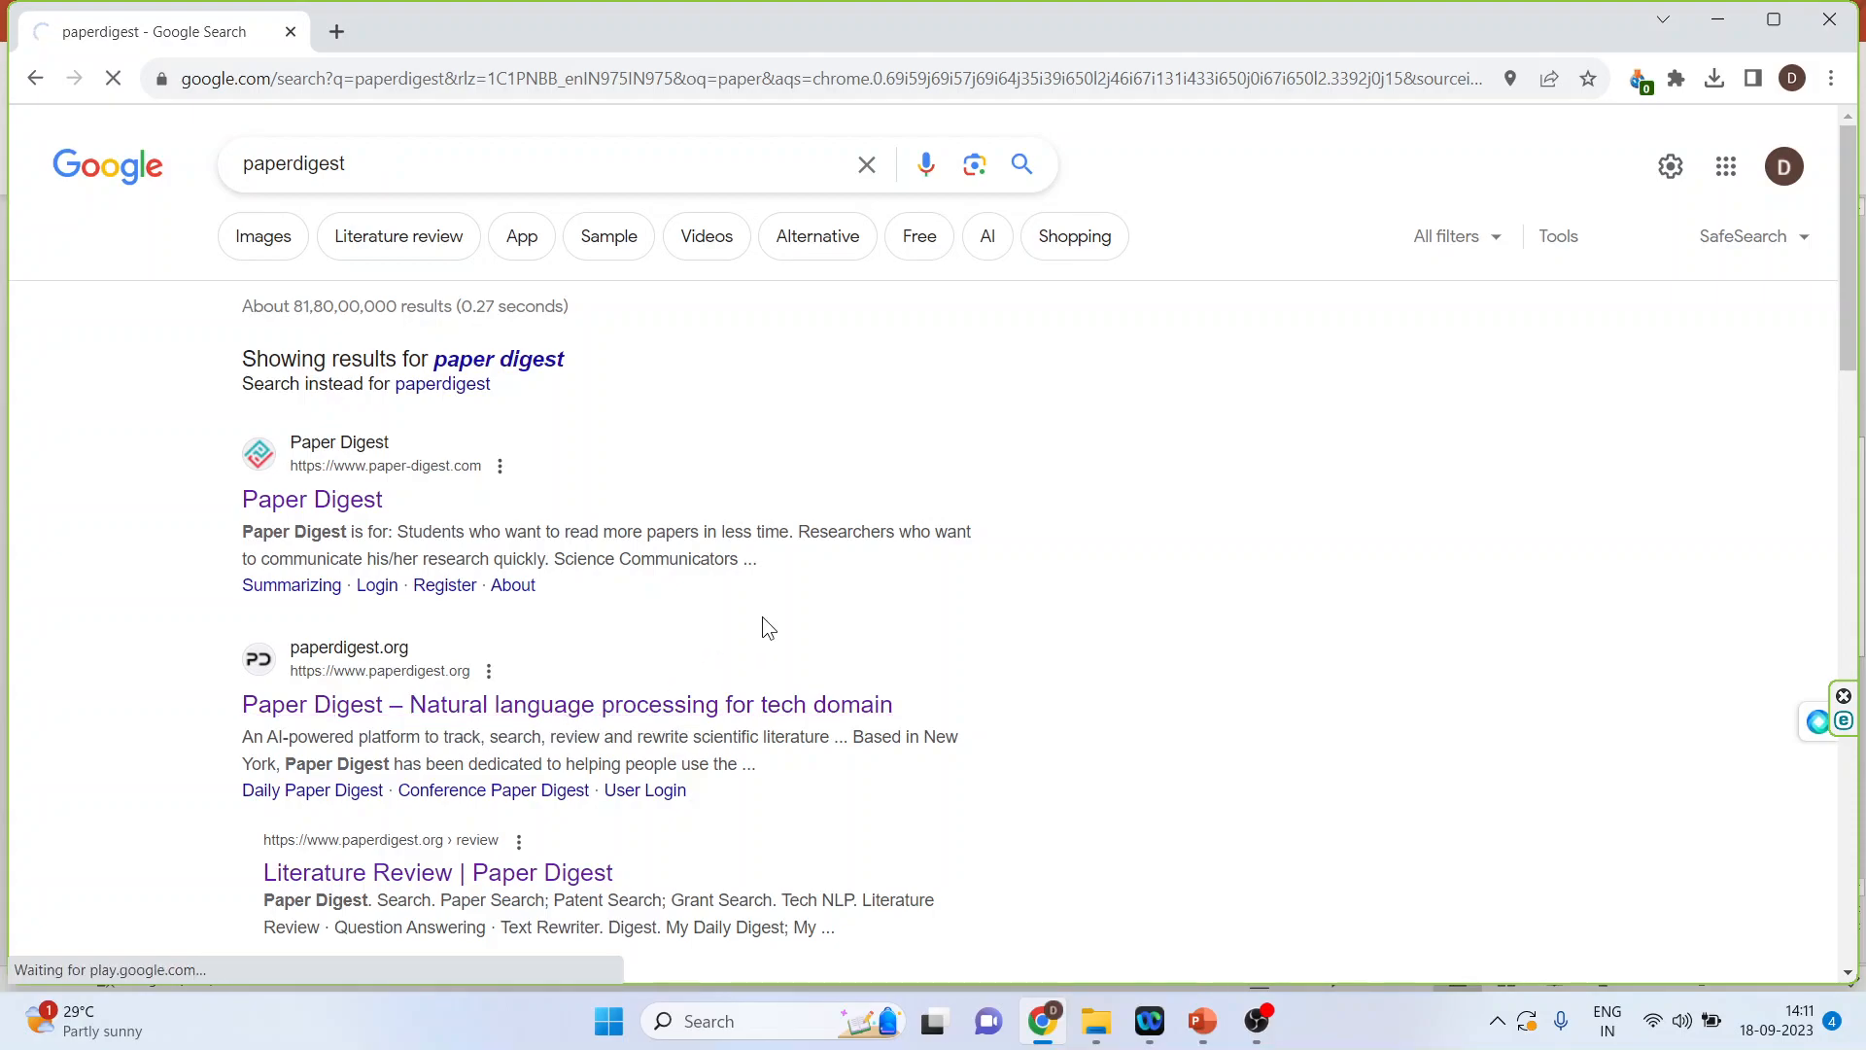
{"action": "left_click", "coordinate": [566, 704]}
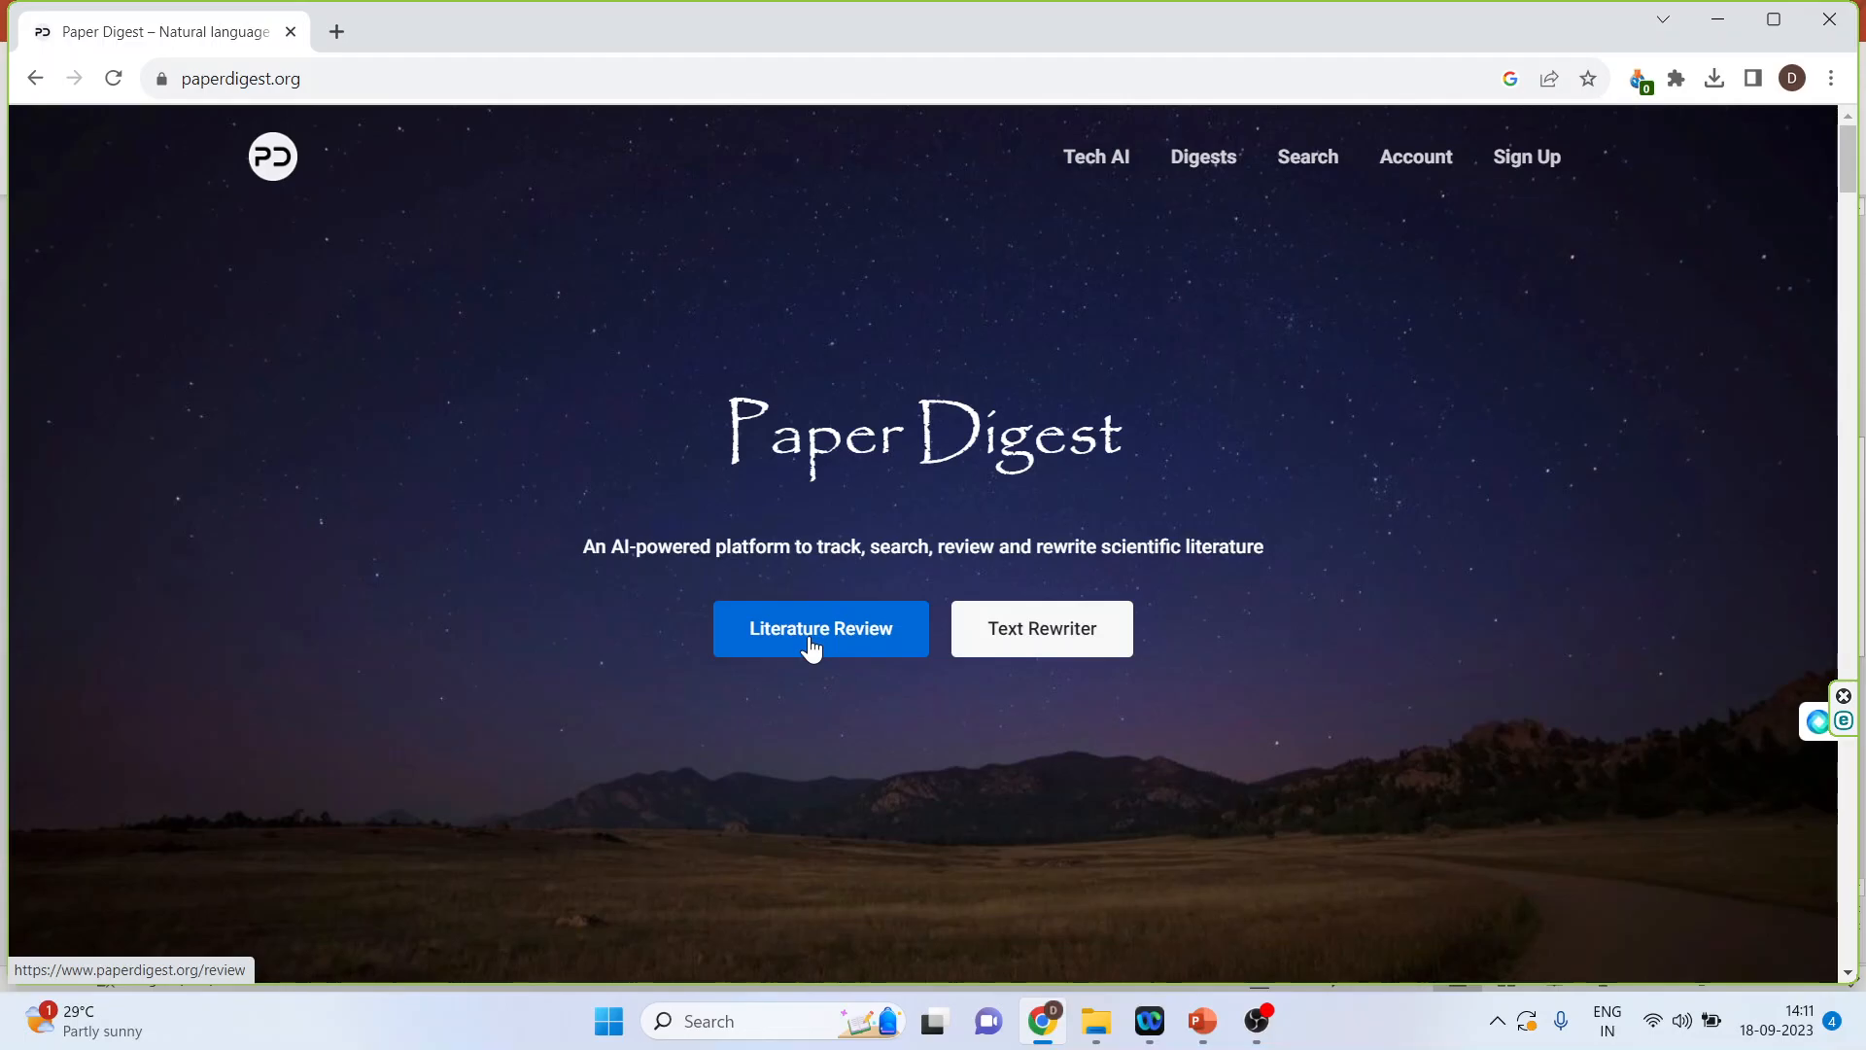
- Launch the Literature Review tool and focus its keywords search box
{"action": "left_click", "coordinate": [820, 628]}
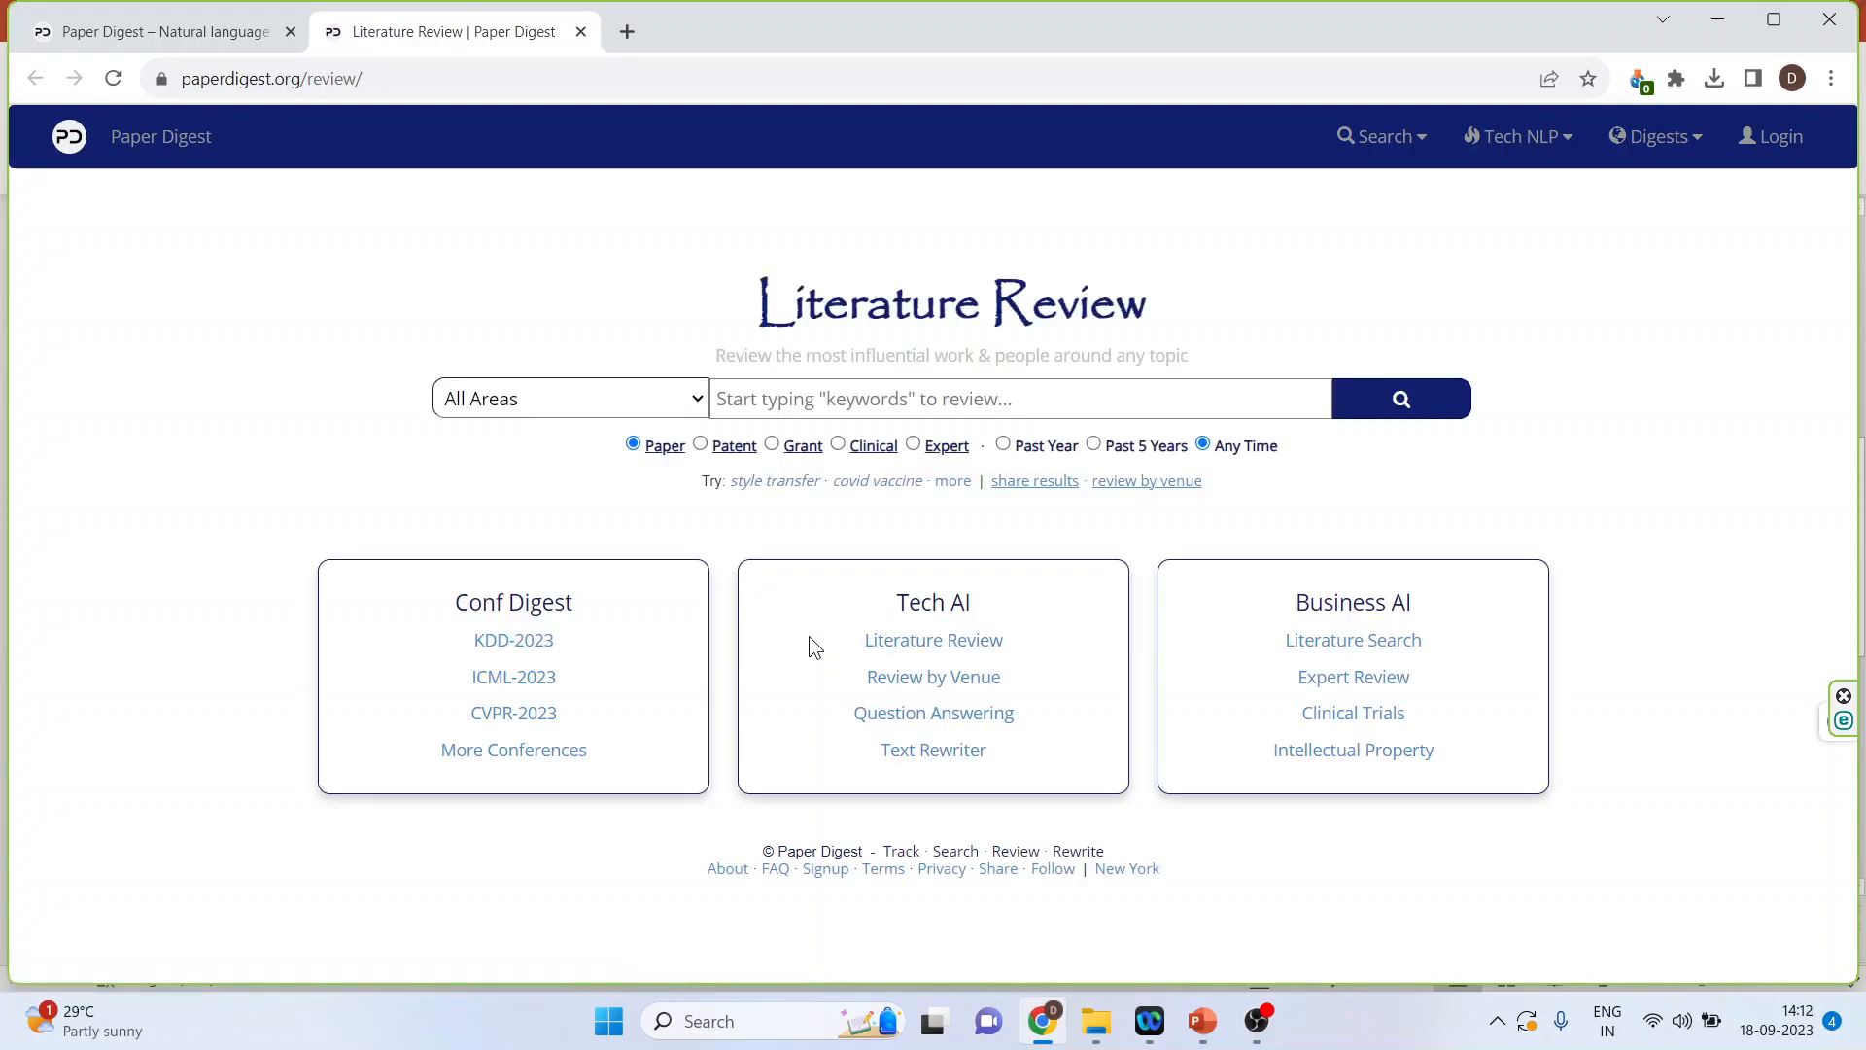
{"action": "mouse_move", "coordinate": [699, 404]}
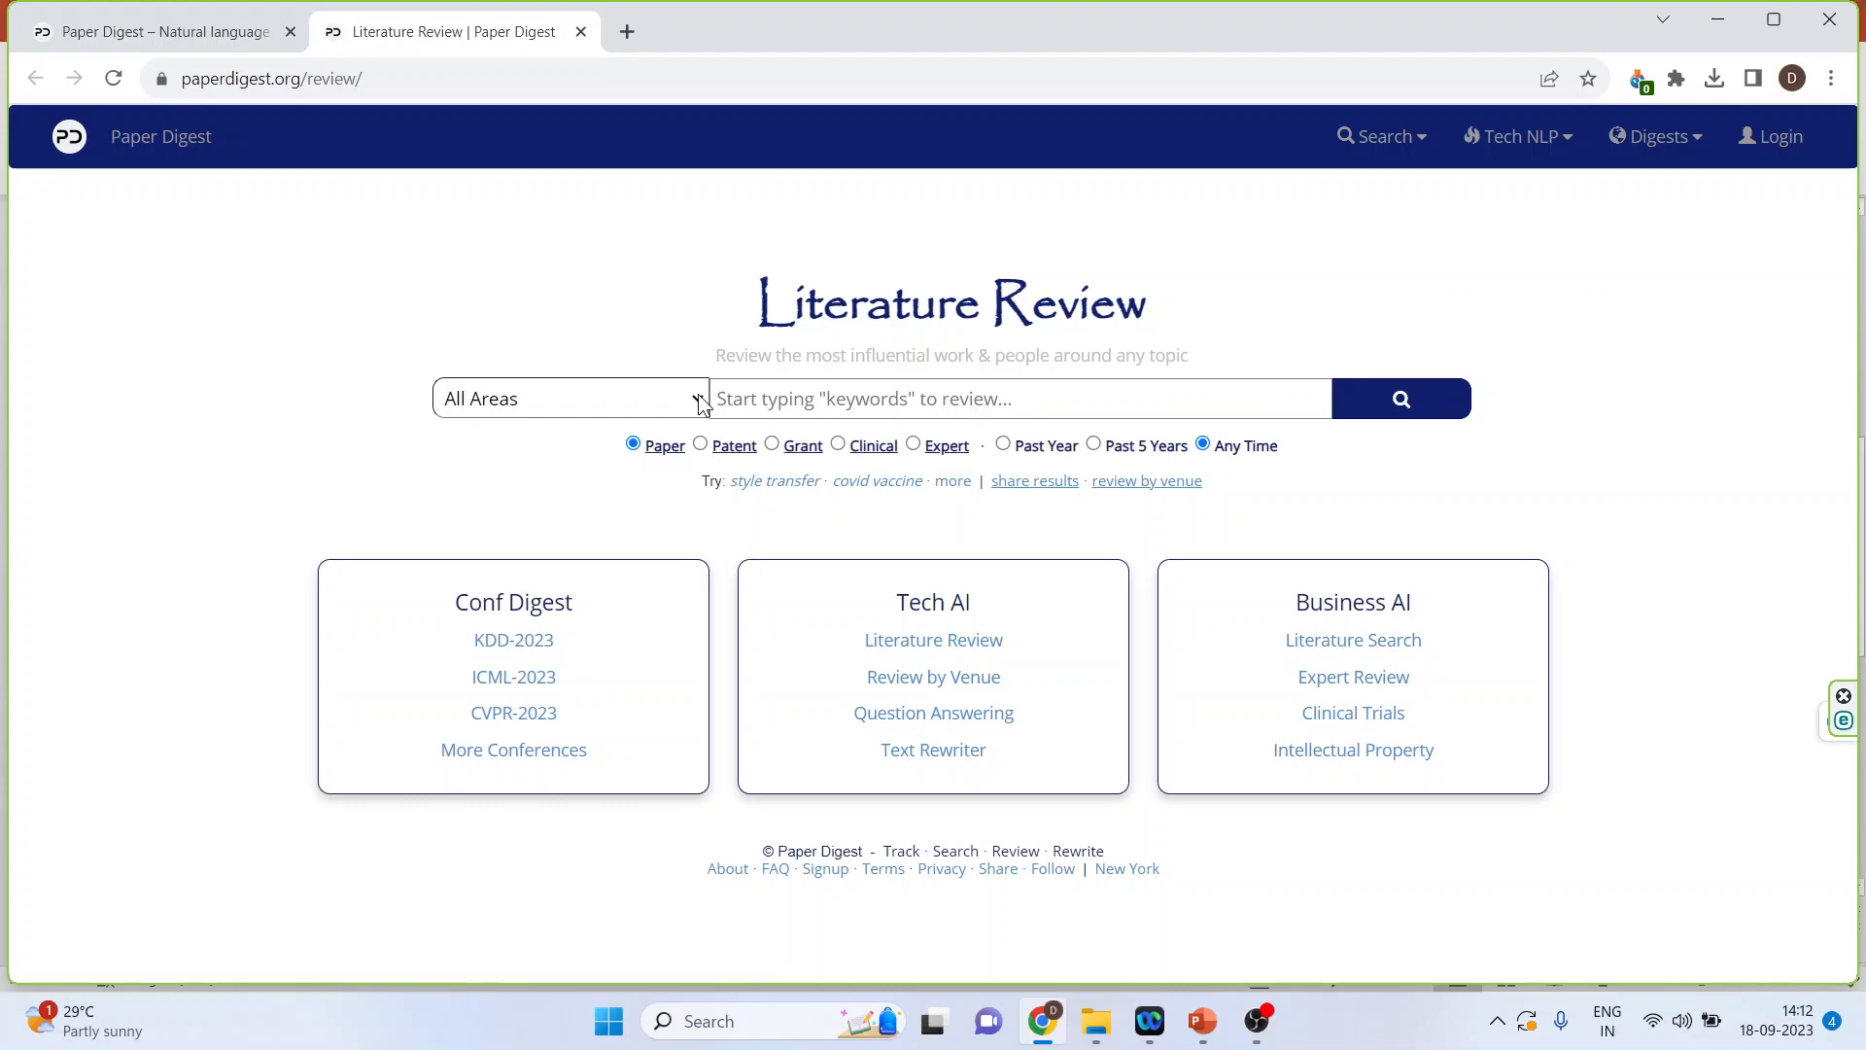
{"action": "left_click", "coordinate": [572, 397]}
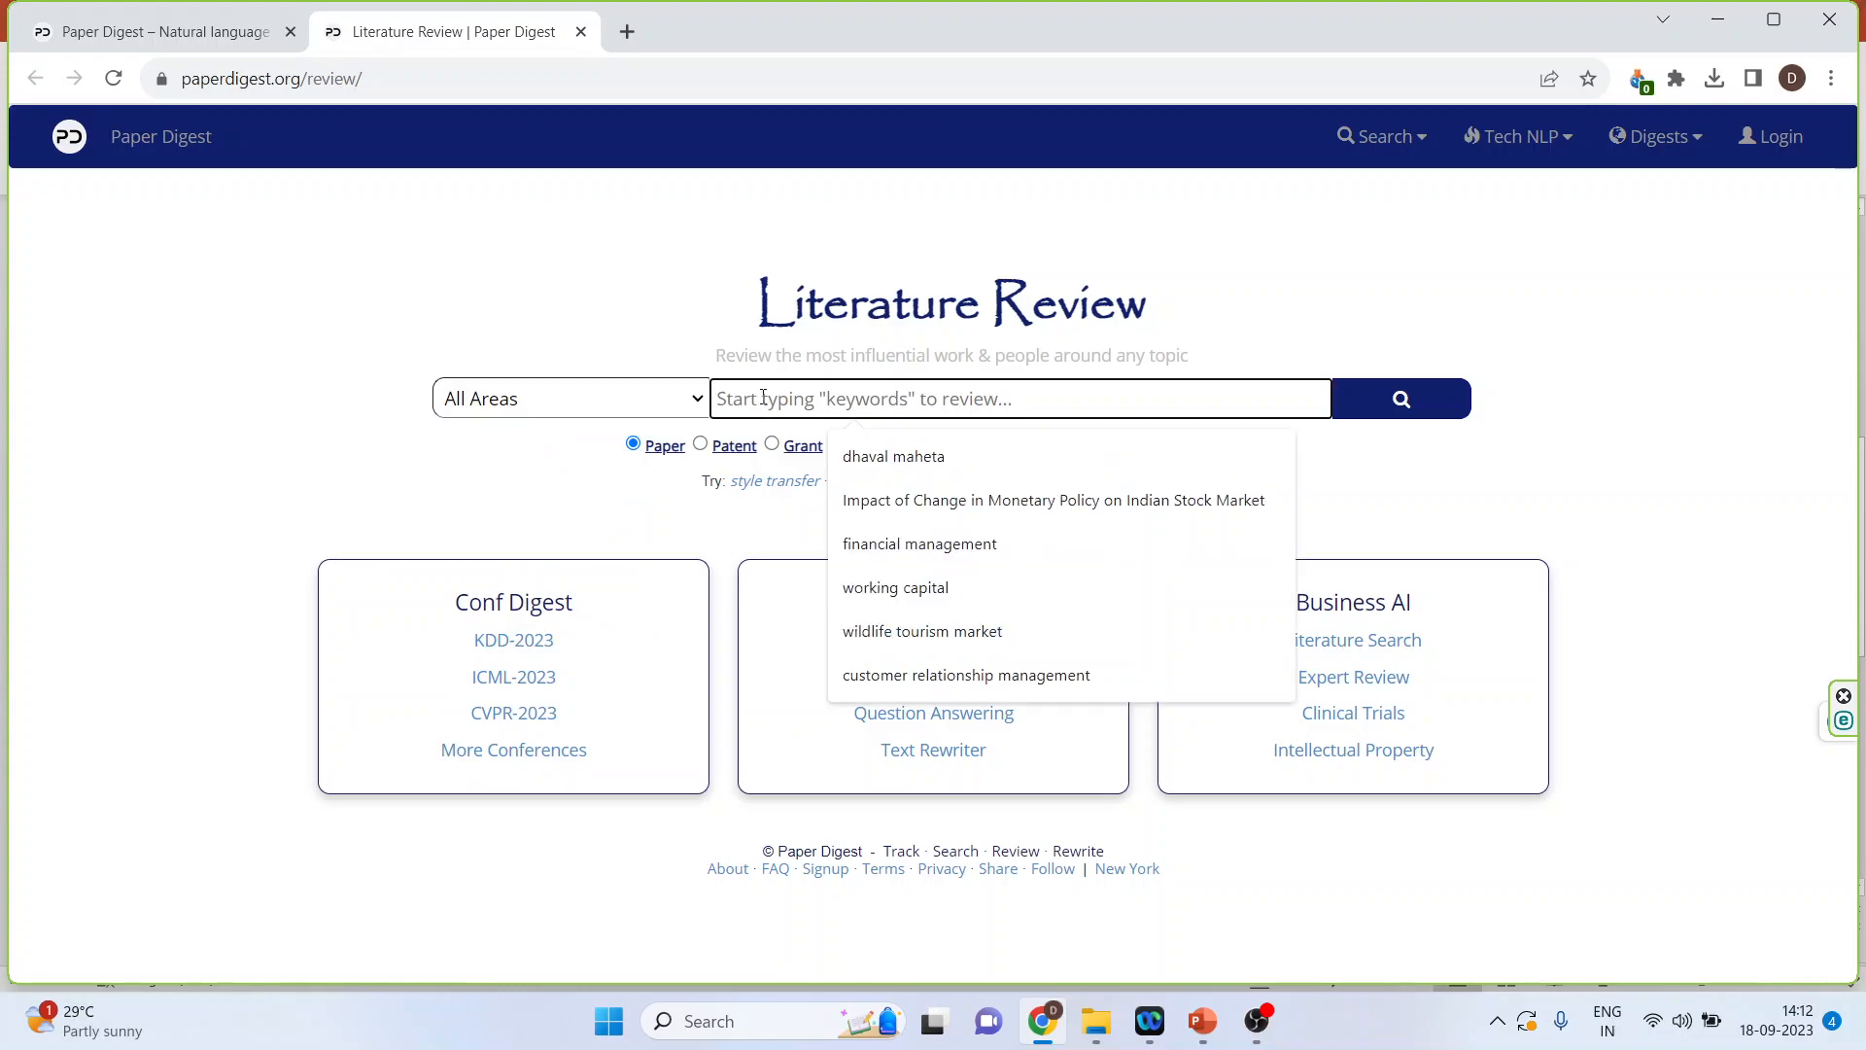
- Search the Literature Review for 'customer relationship management' picked from the suggestions
{"action": "type", "text": "cu"}
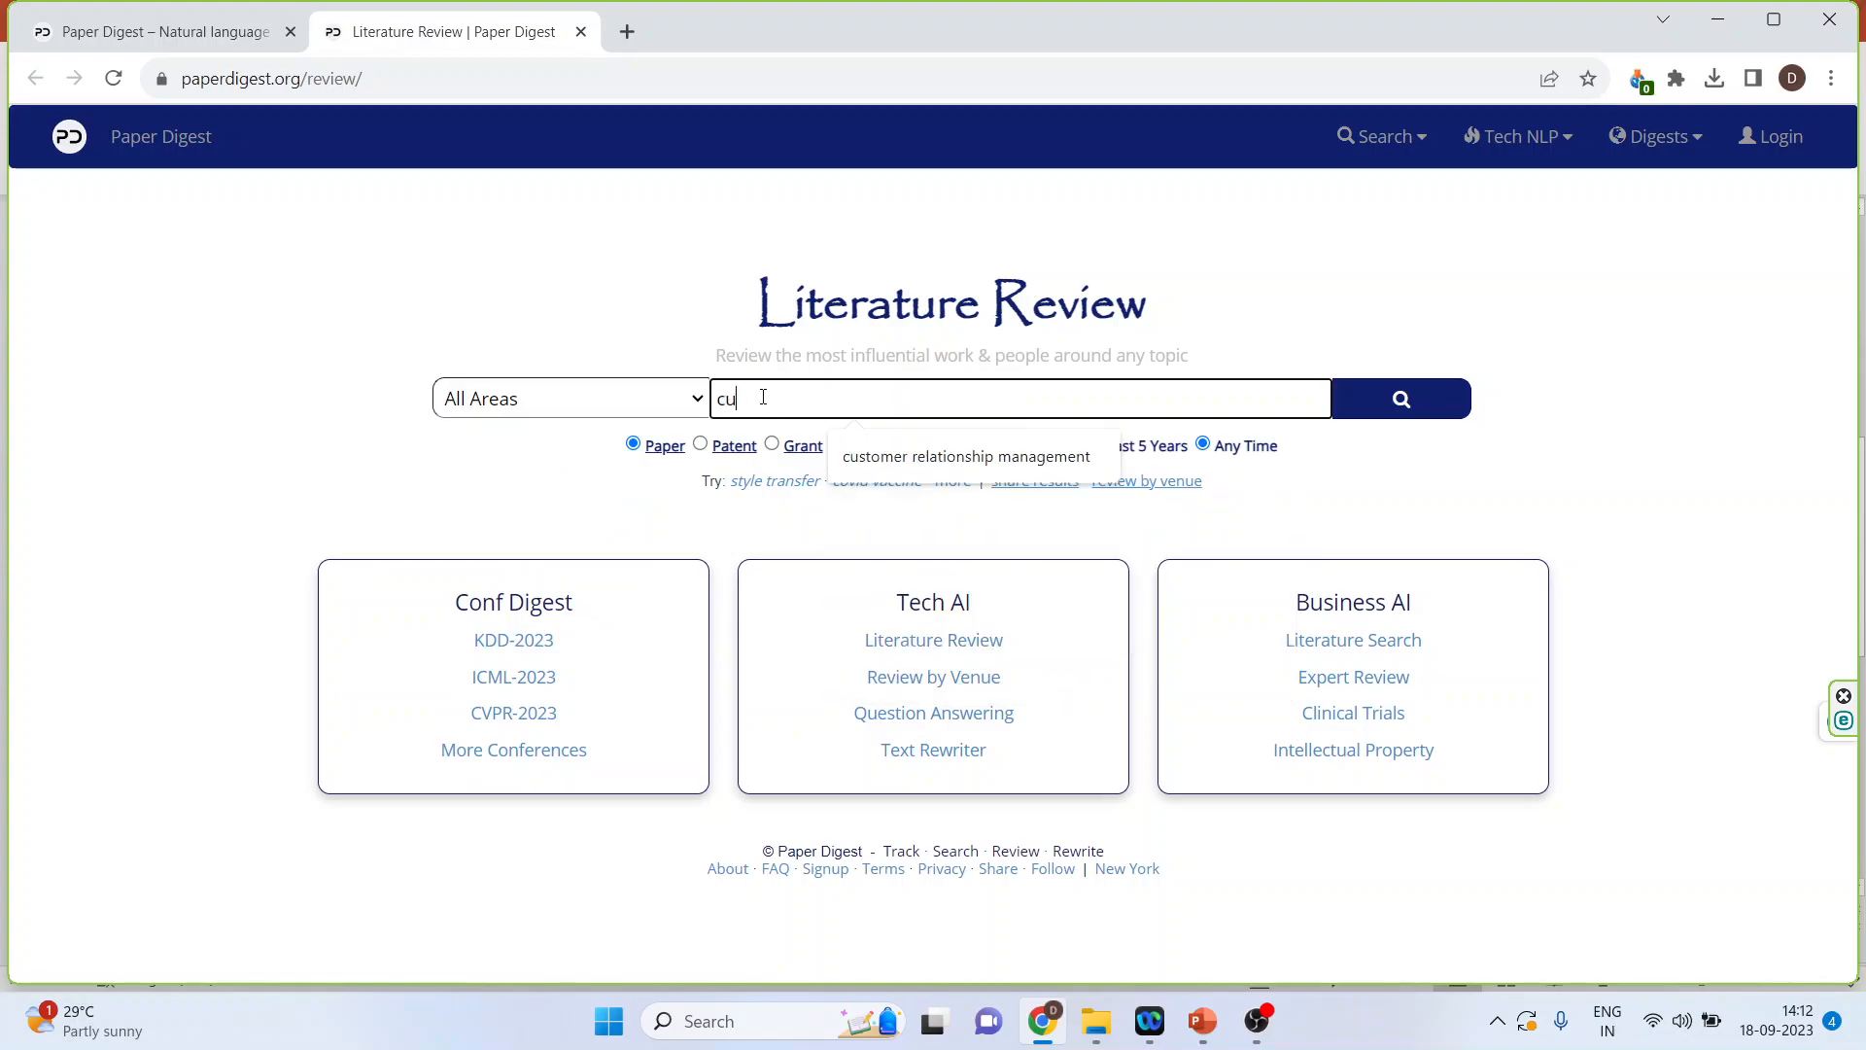
{"action": "left_click", "coordinate": [966, 455]}
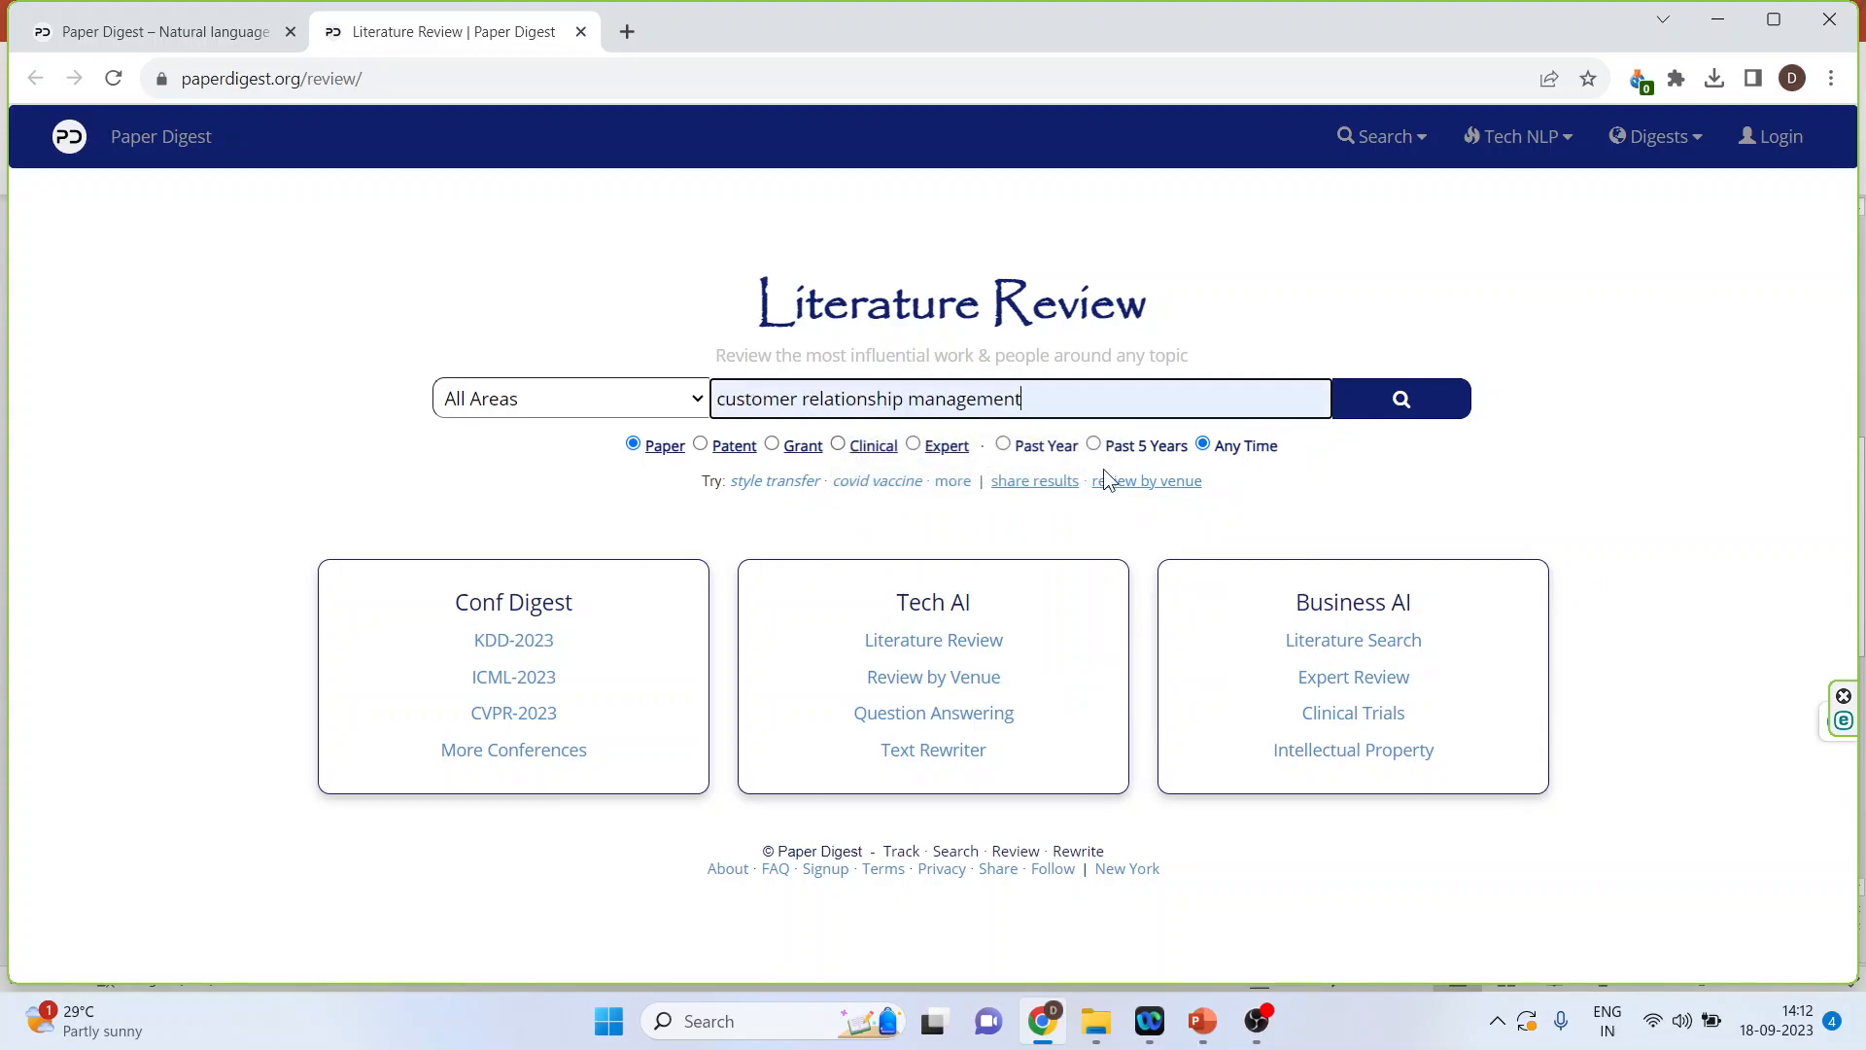
{"action": "mouse_move", "coordinate": [1399, 399]}
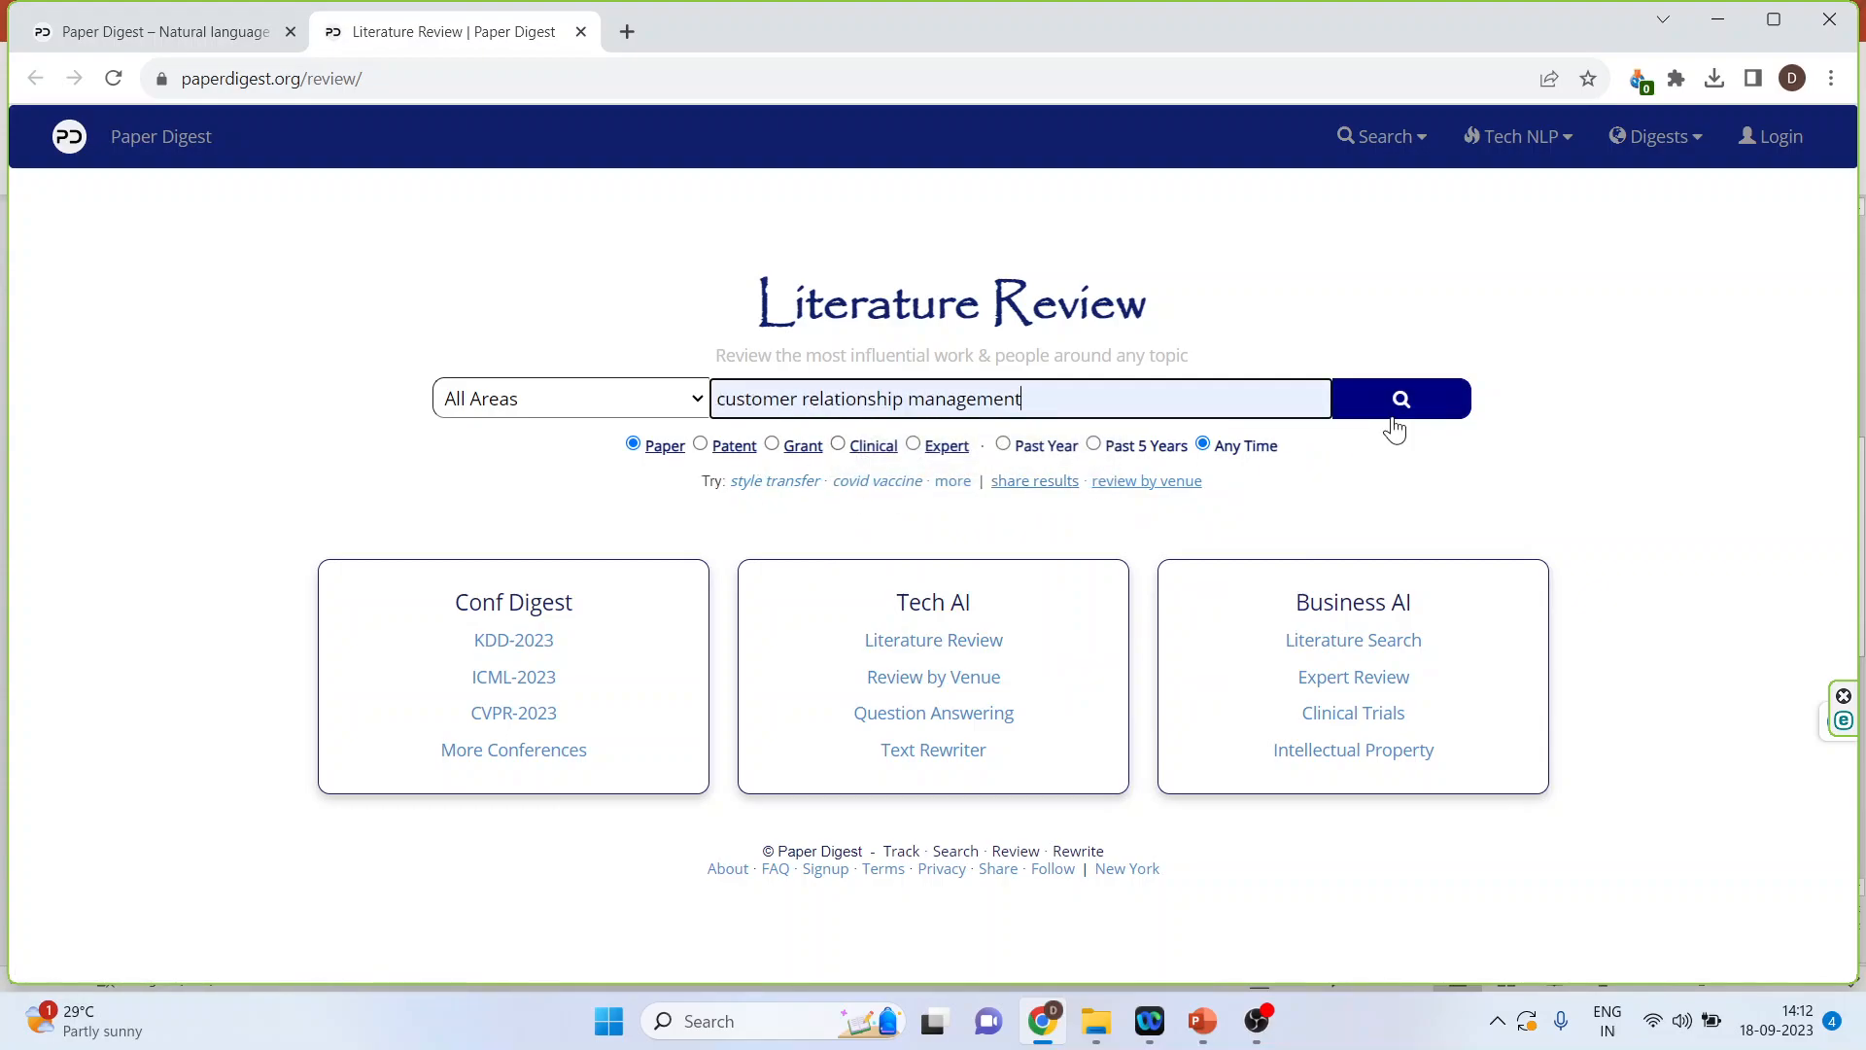
{"action": "left_click", "coordinate": [1401, 398]}
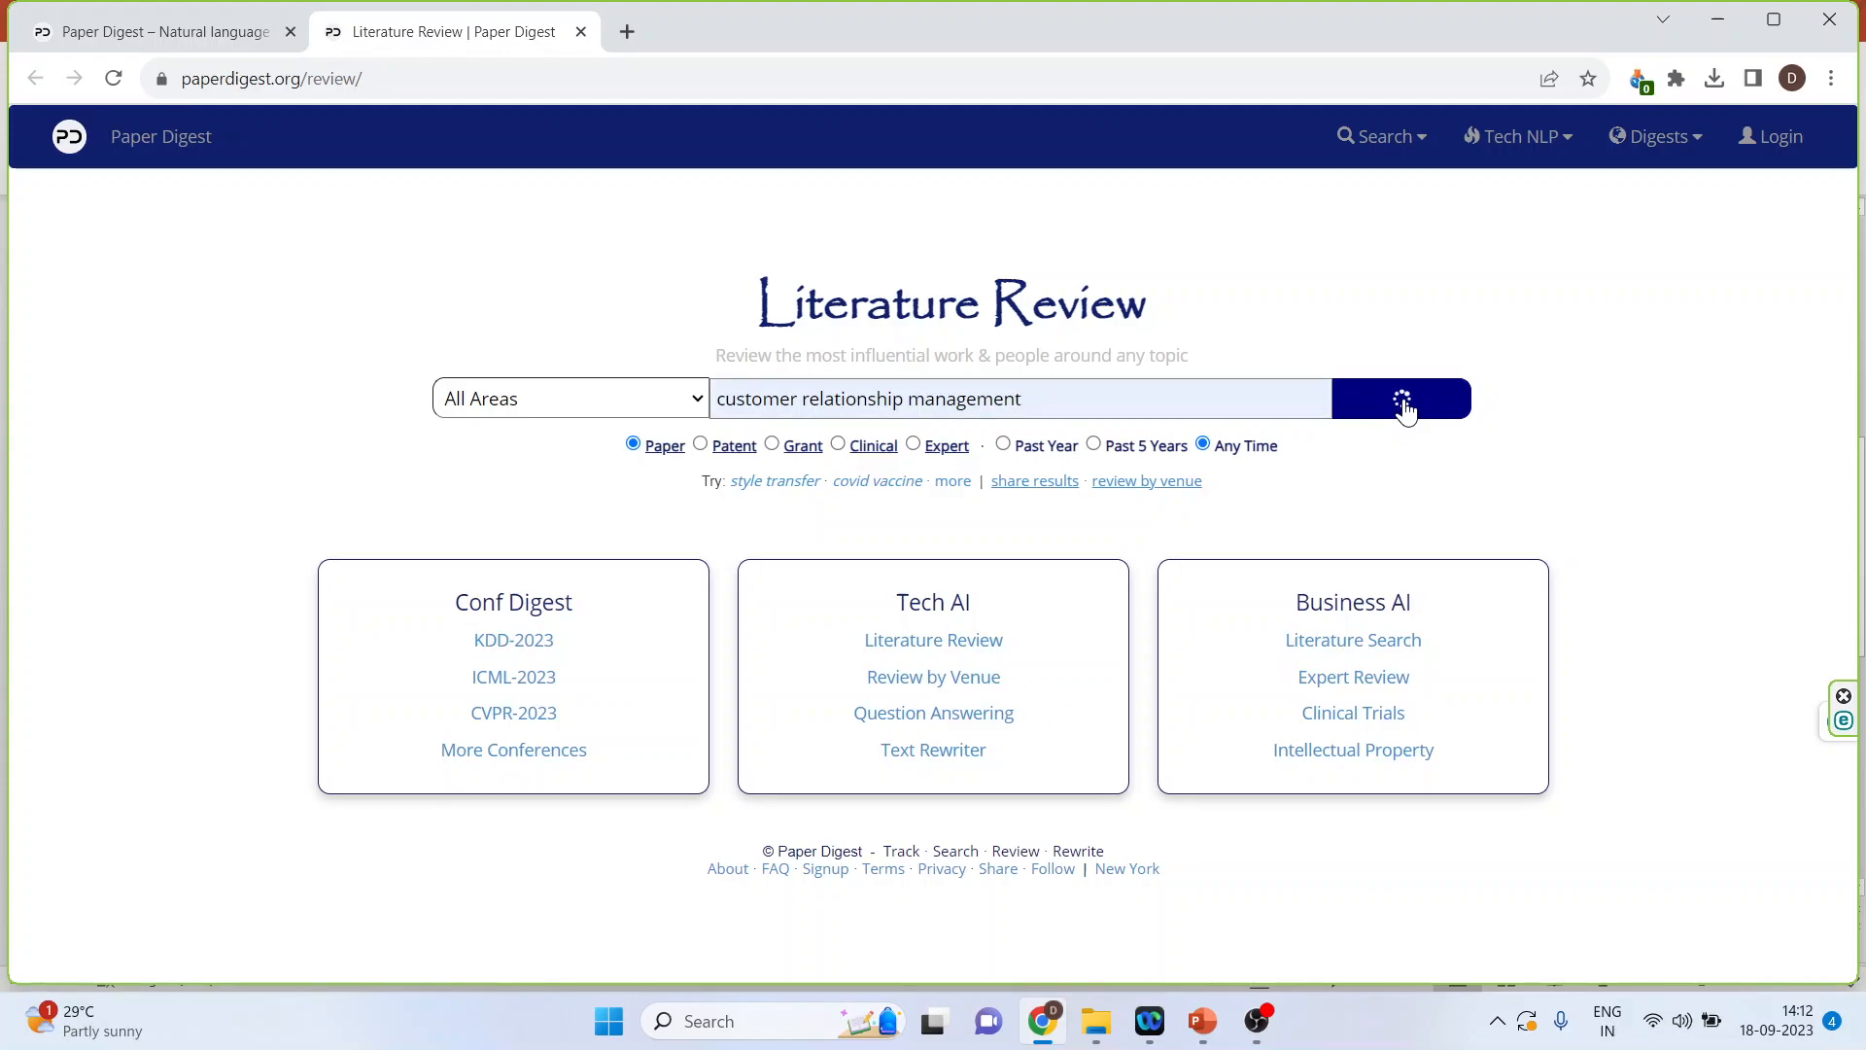
- Read through the ten Related Work entries and the AI-written summary of the related work
{"action": "left_click", "coordinate": [1402, 396]}
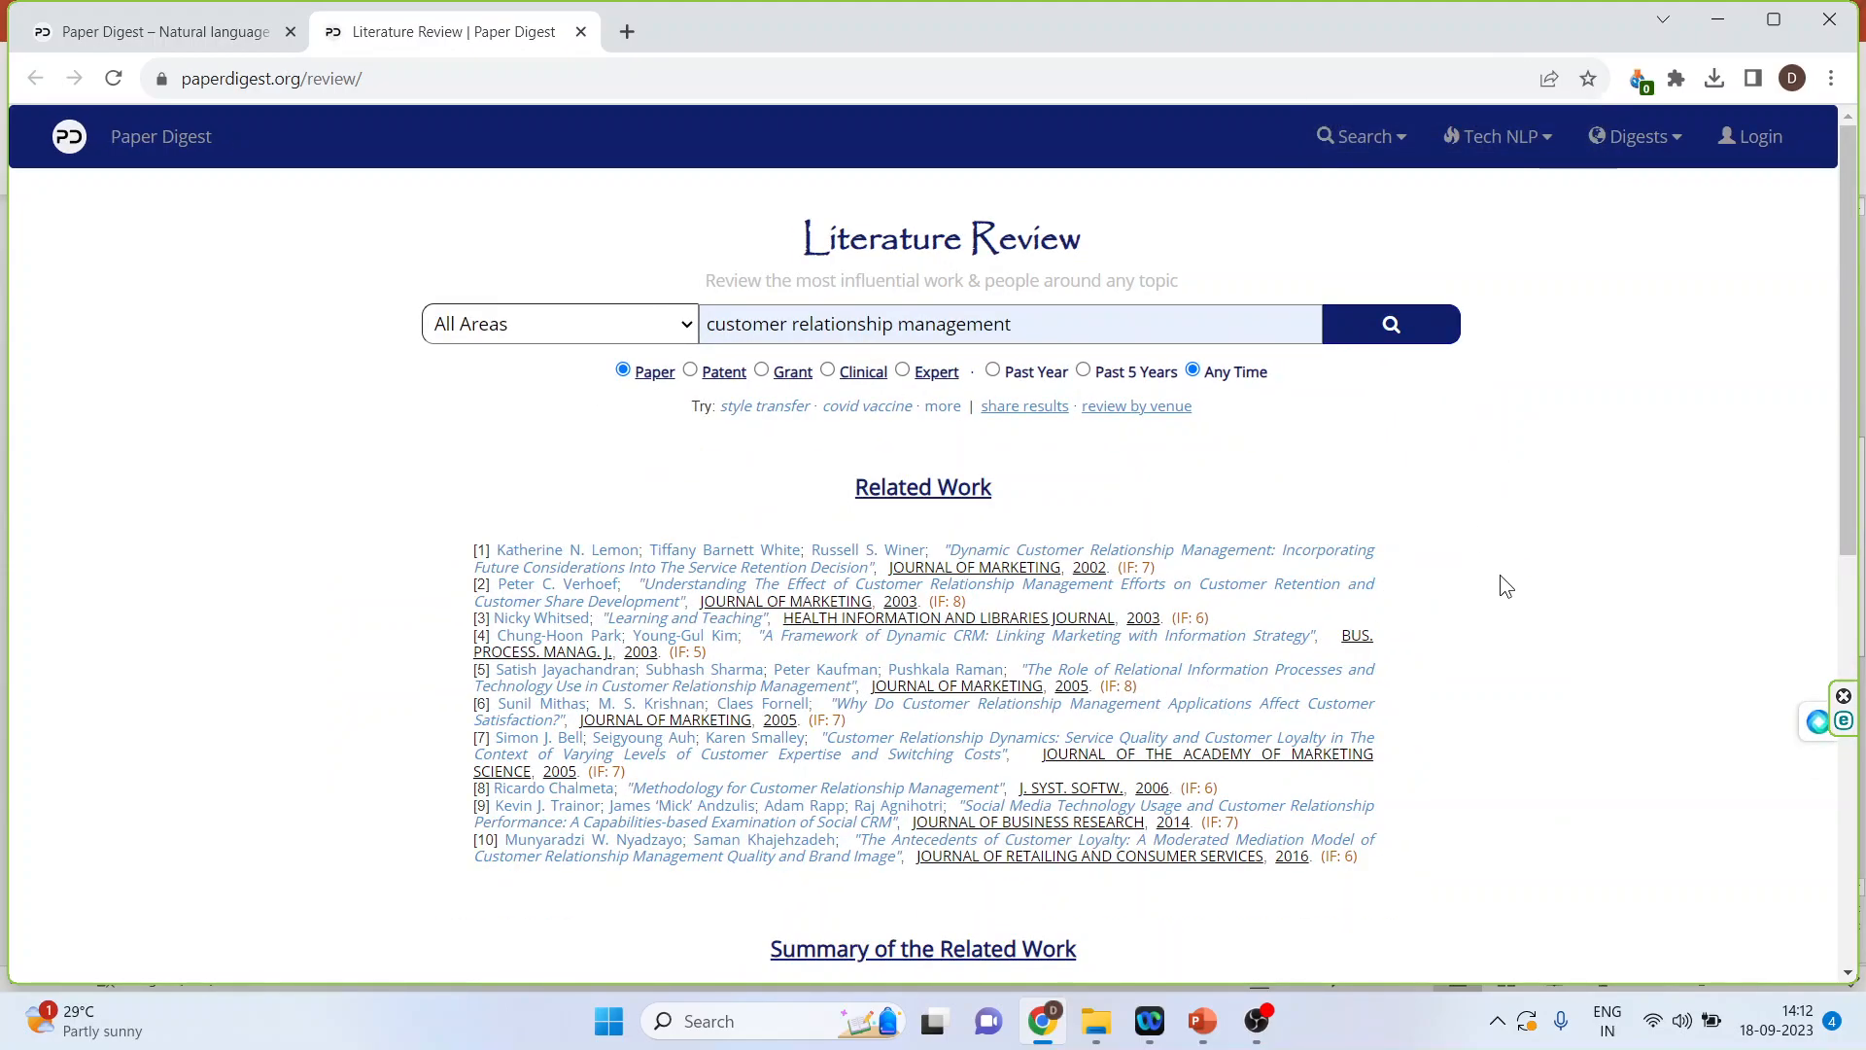
{"action": "scroll", "scroll_direction": "down", "scroll_amount": 3}
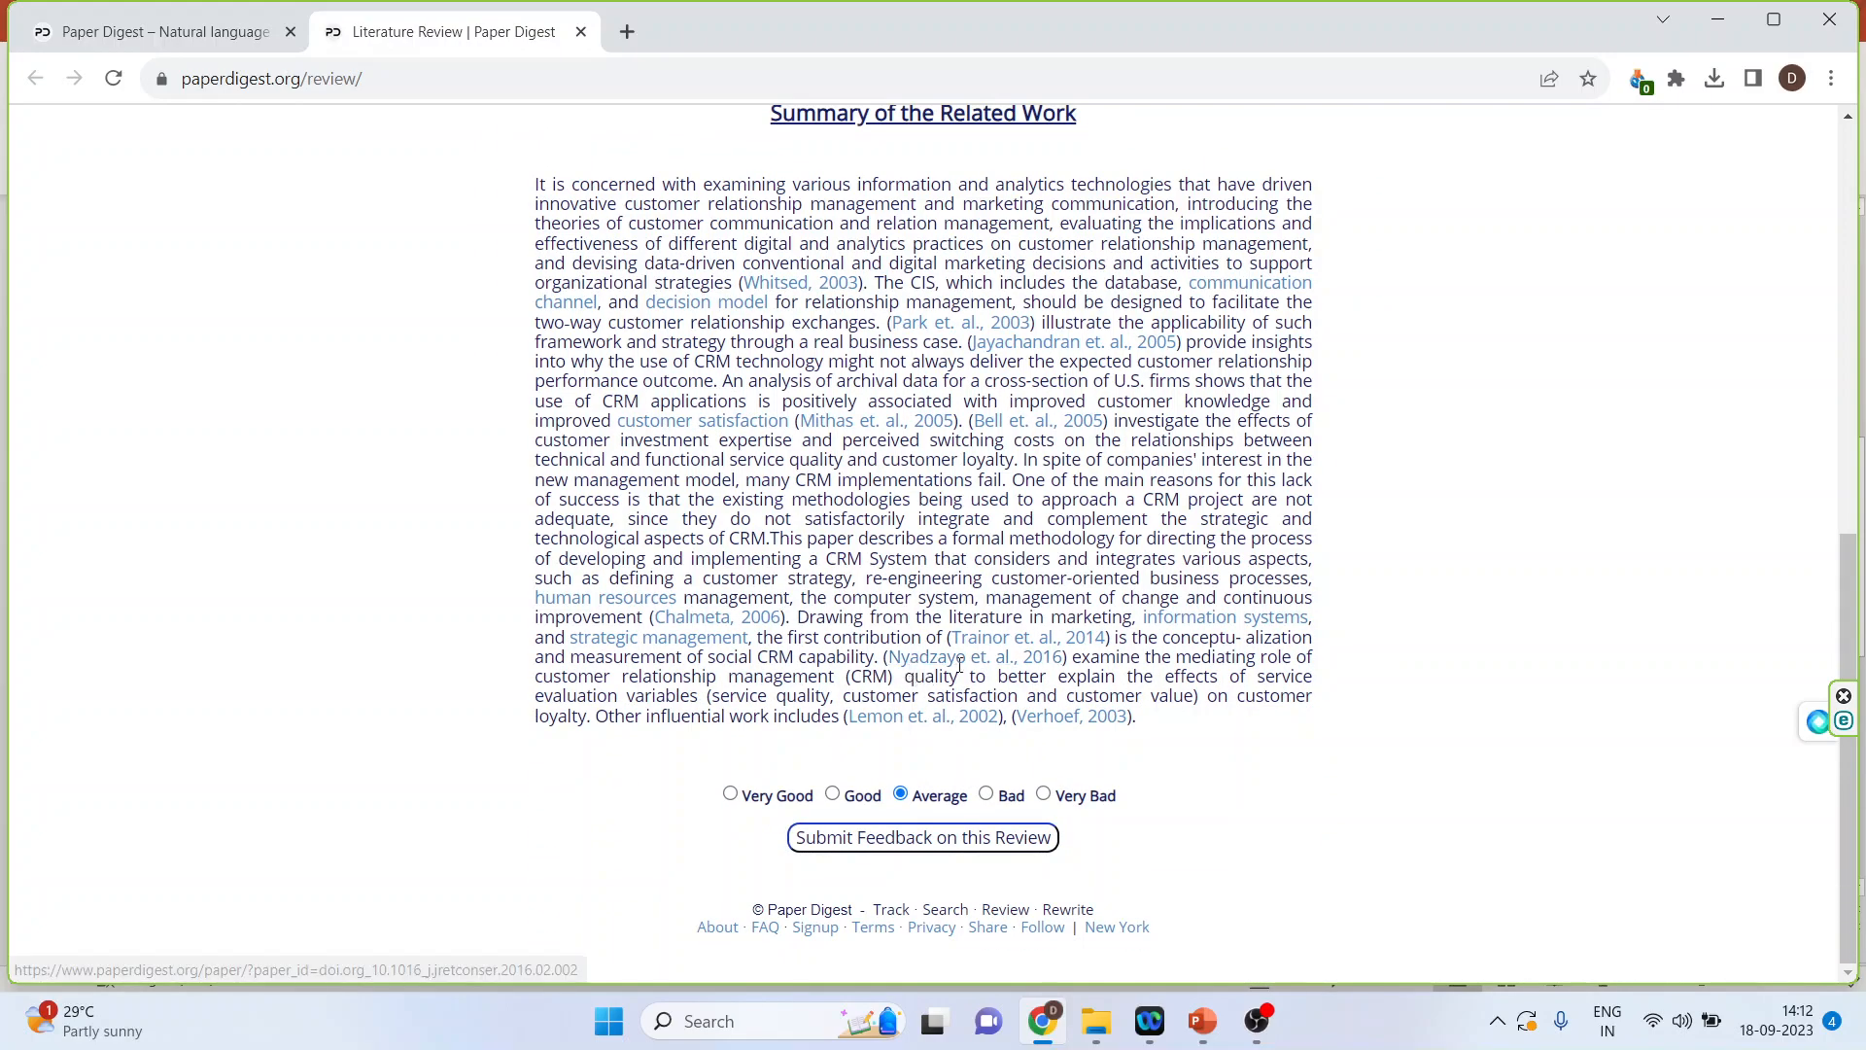
{"action": "mouse_move", "coordinate": [1222, 616]}
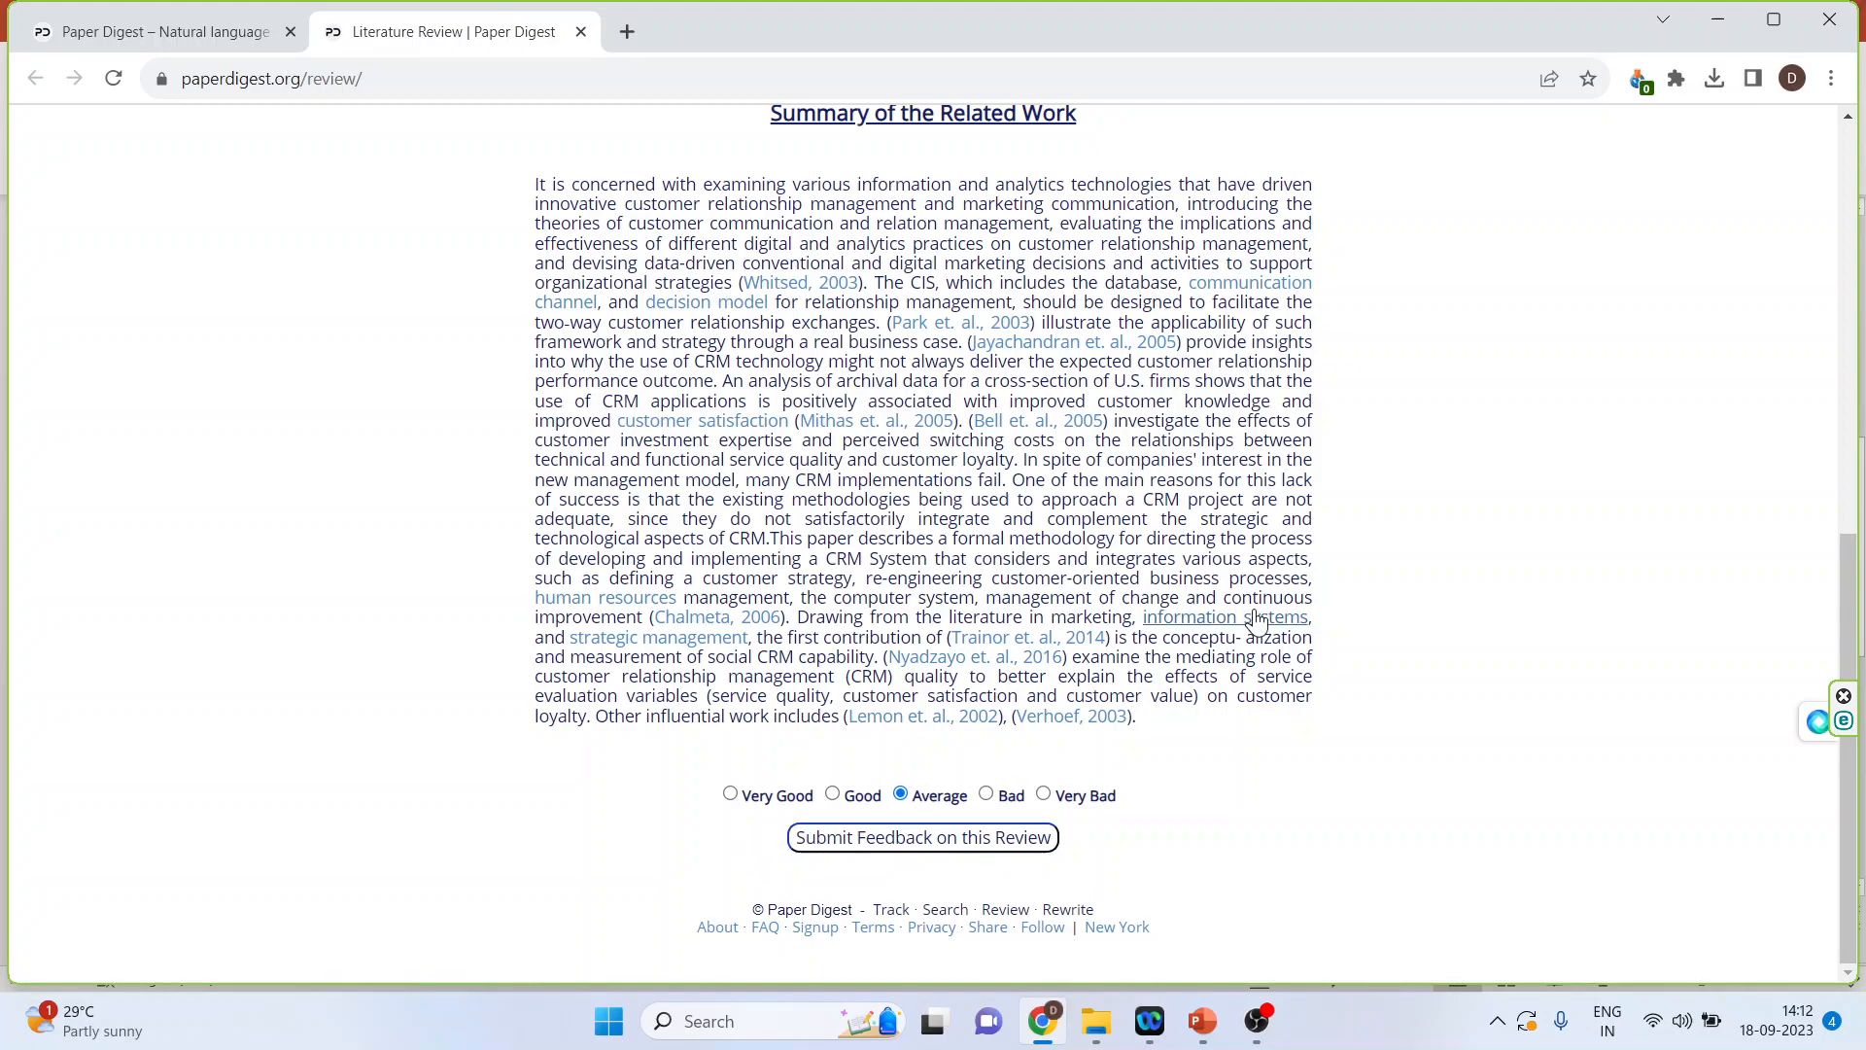
{"action": "scroll", "scroll_direction": "up", "scroll_amount": 3}
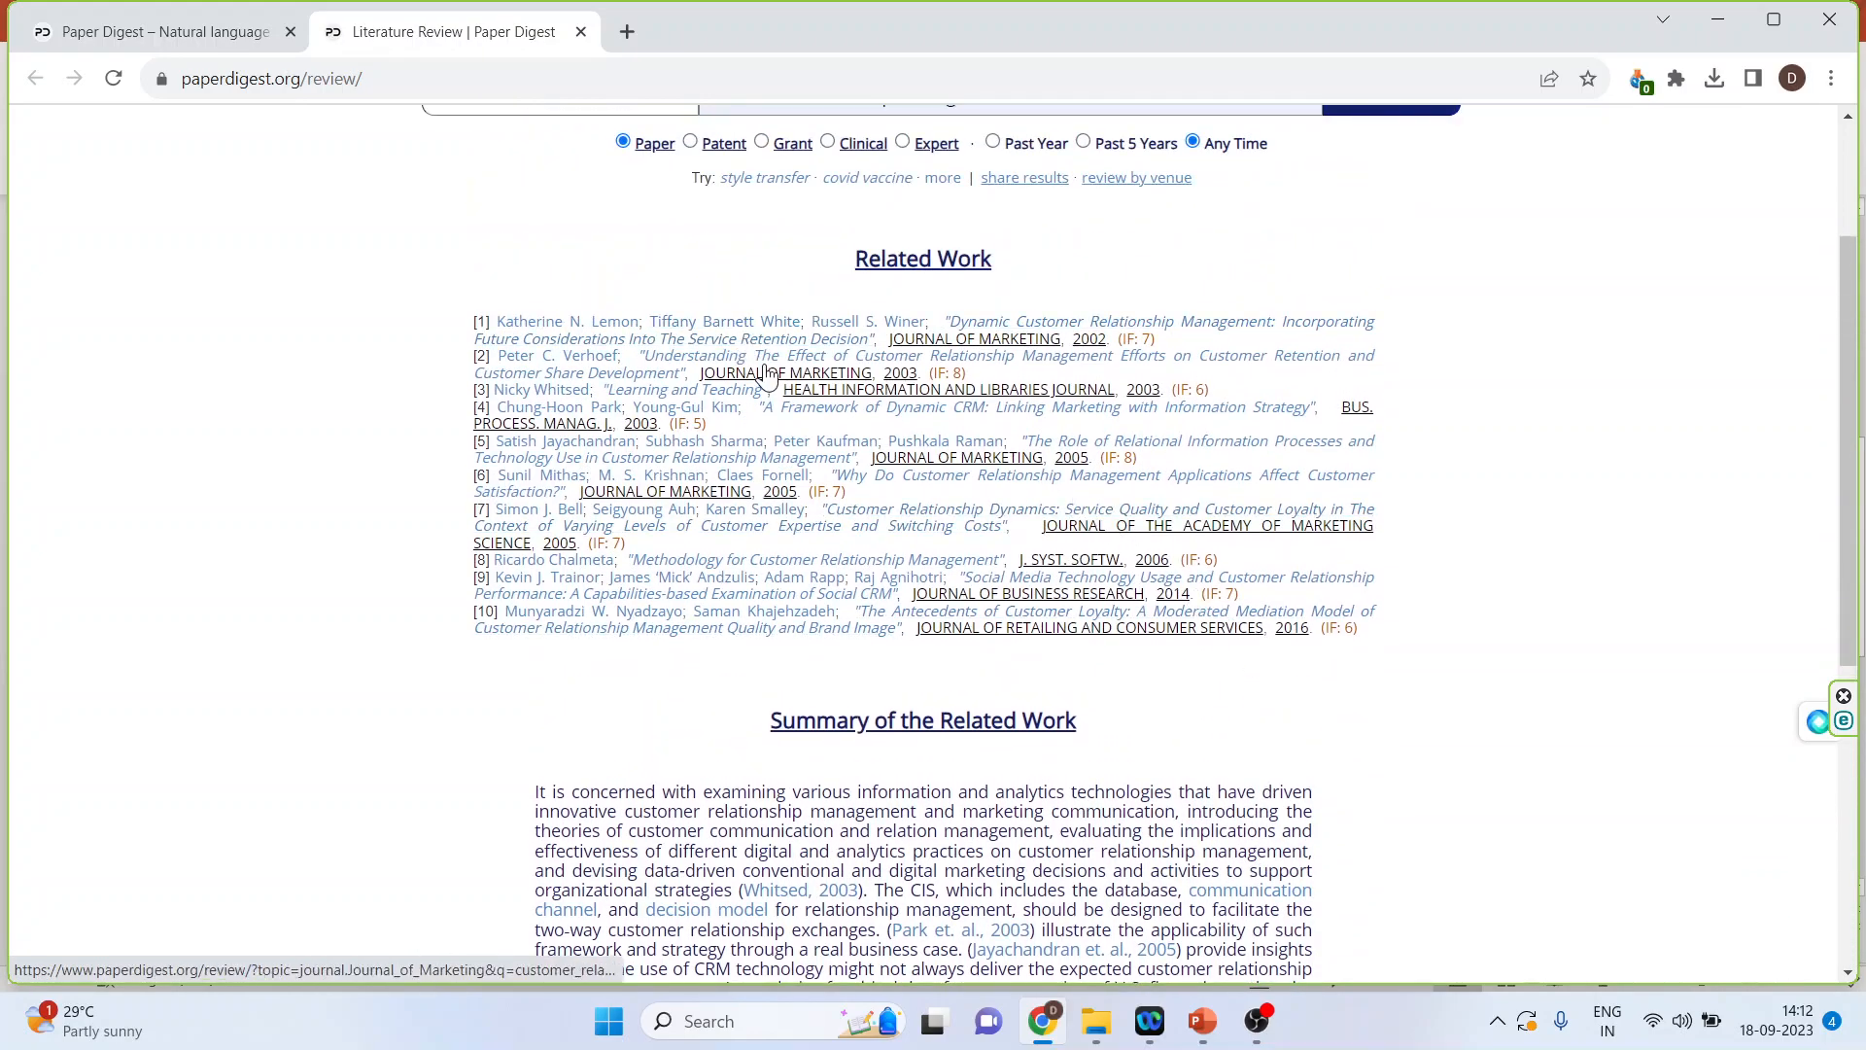
{"action": "mouse_move", "coordinate": [1183, 634]}
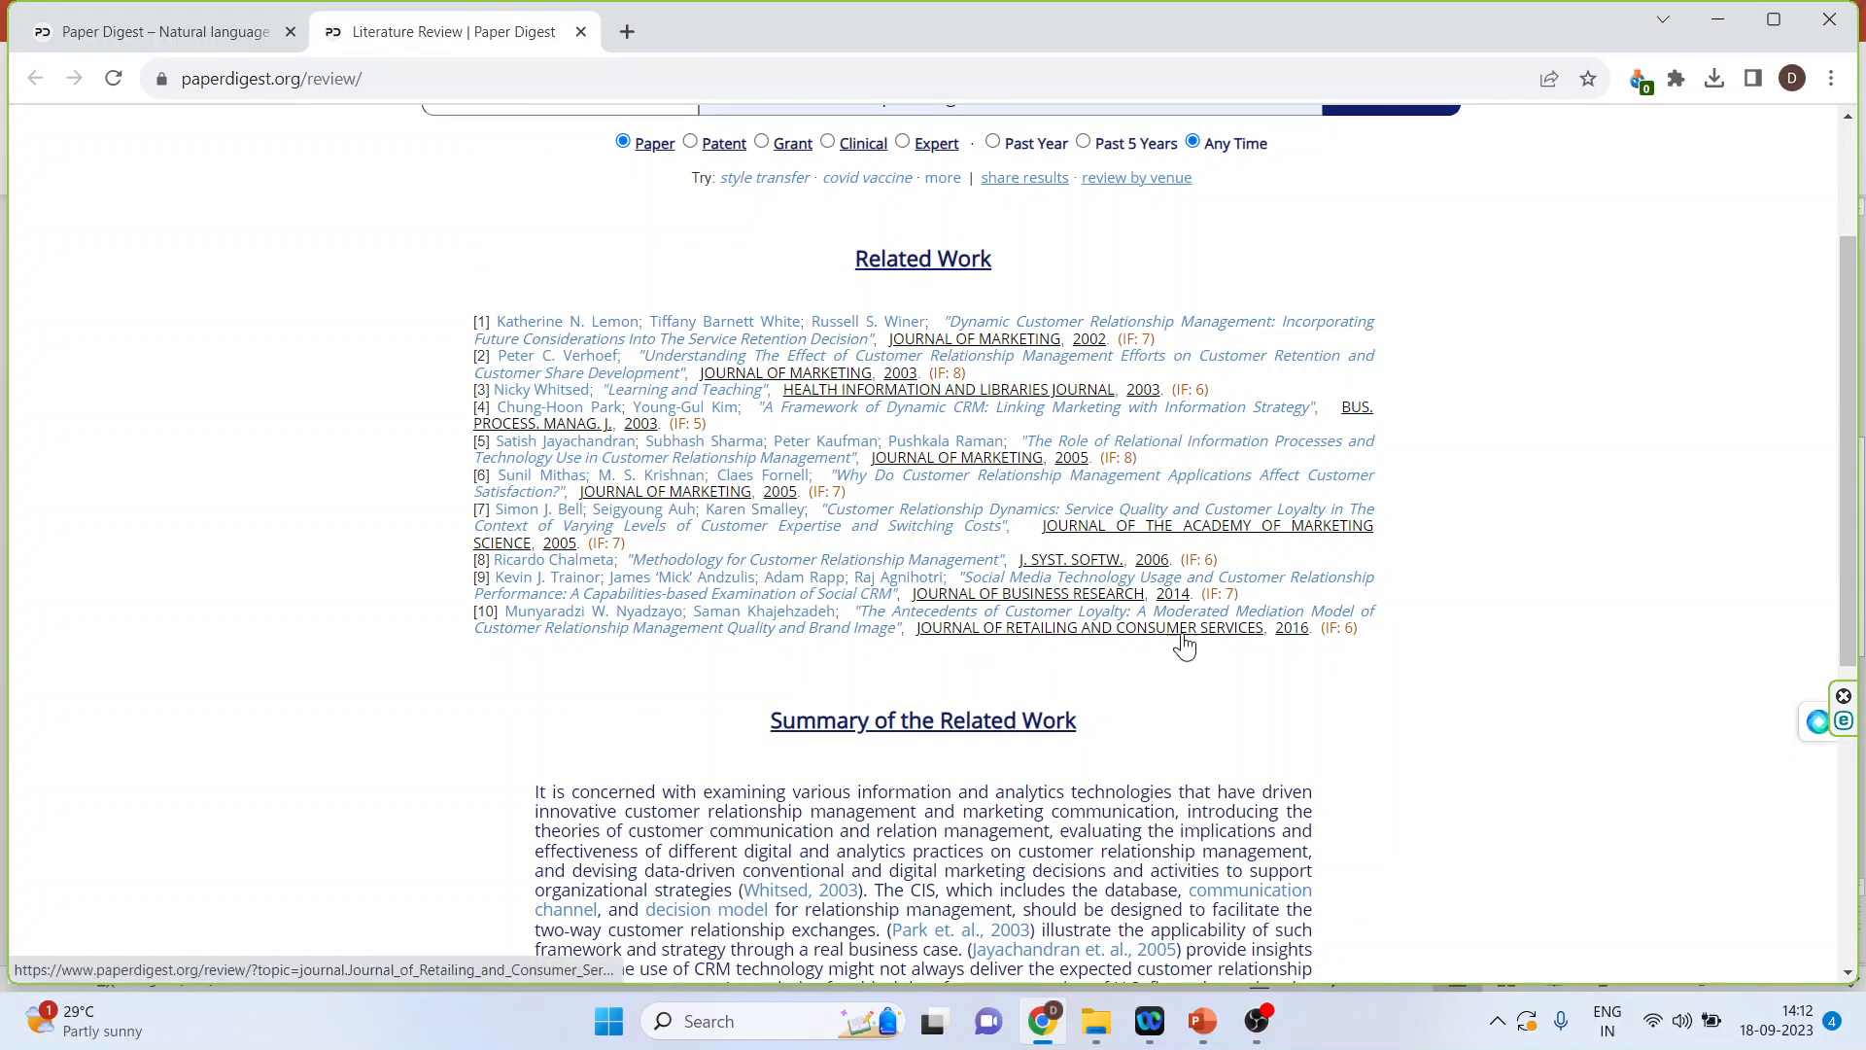
{"action": "scroll", "scroll_direction": "down", "scroll_amount": 3}
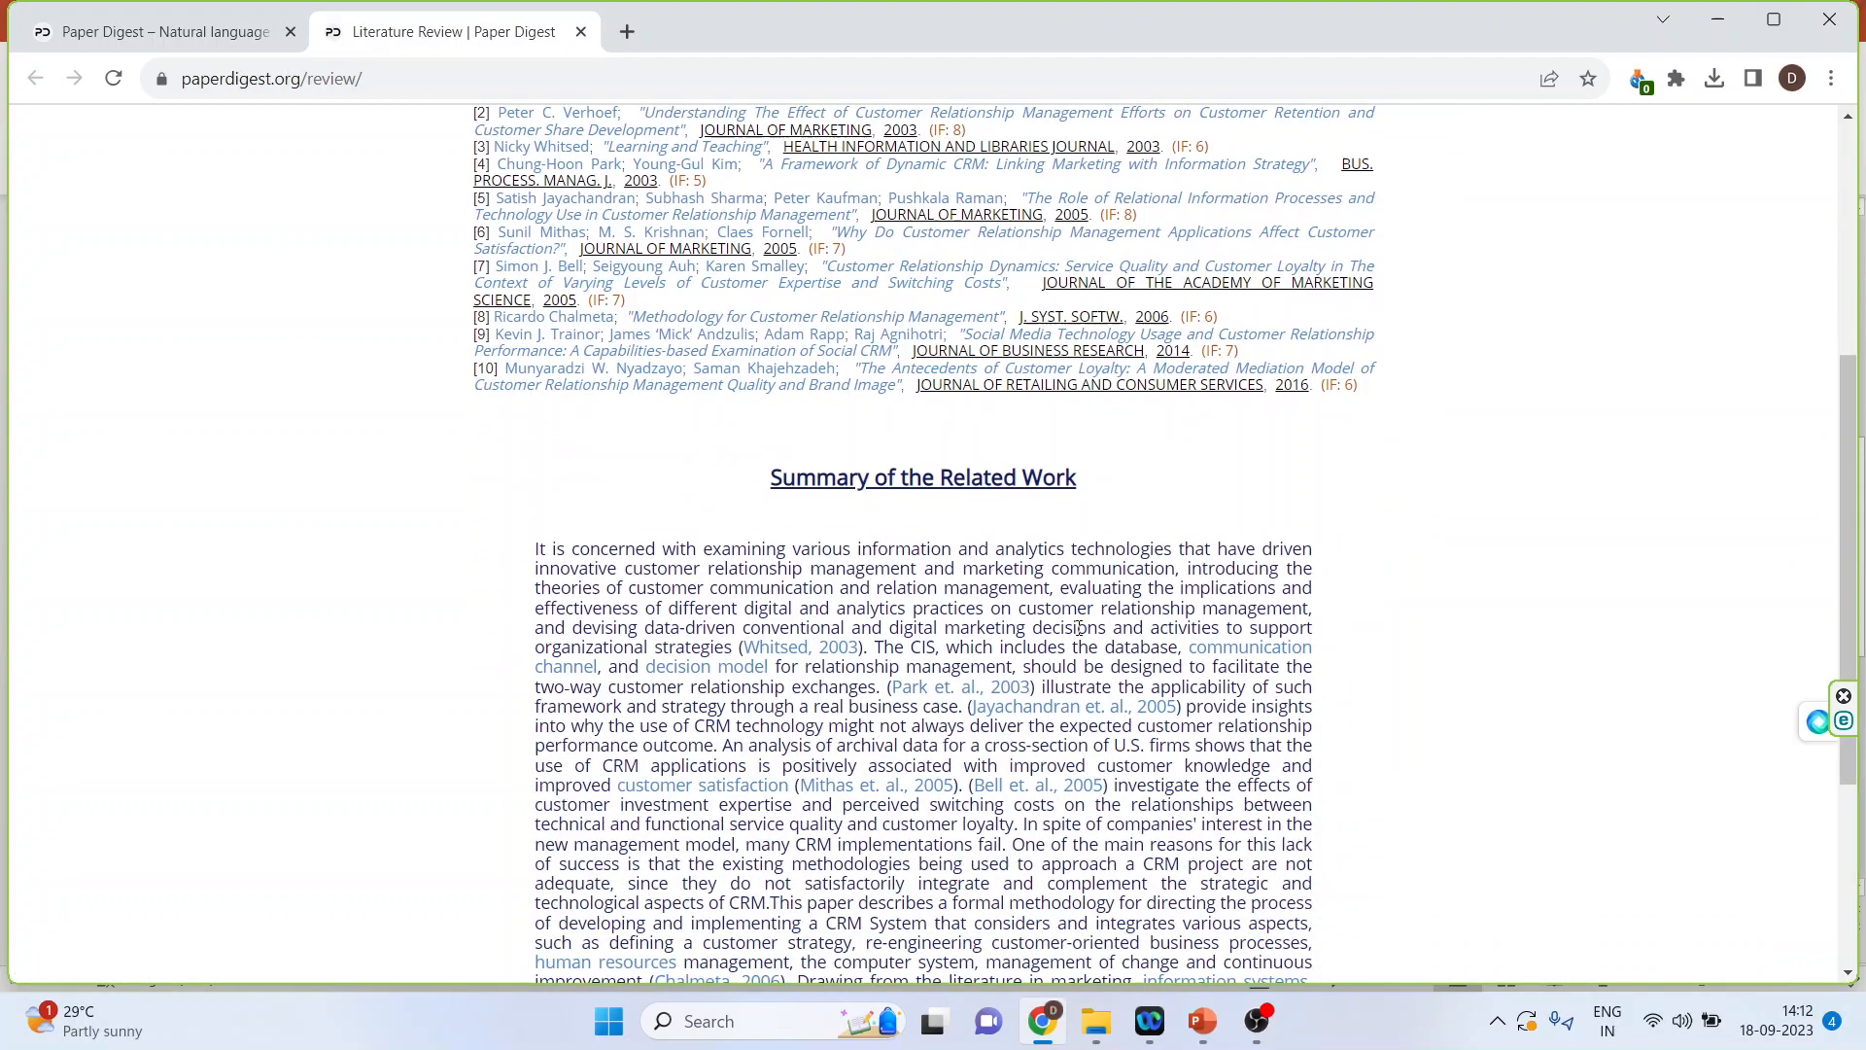
{"action": "scroll", "scroll_direction": "up", "scroll_amount": 3}
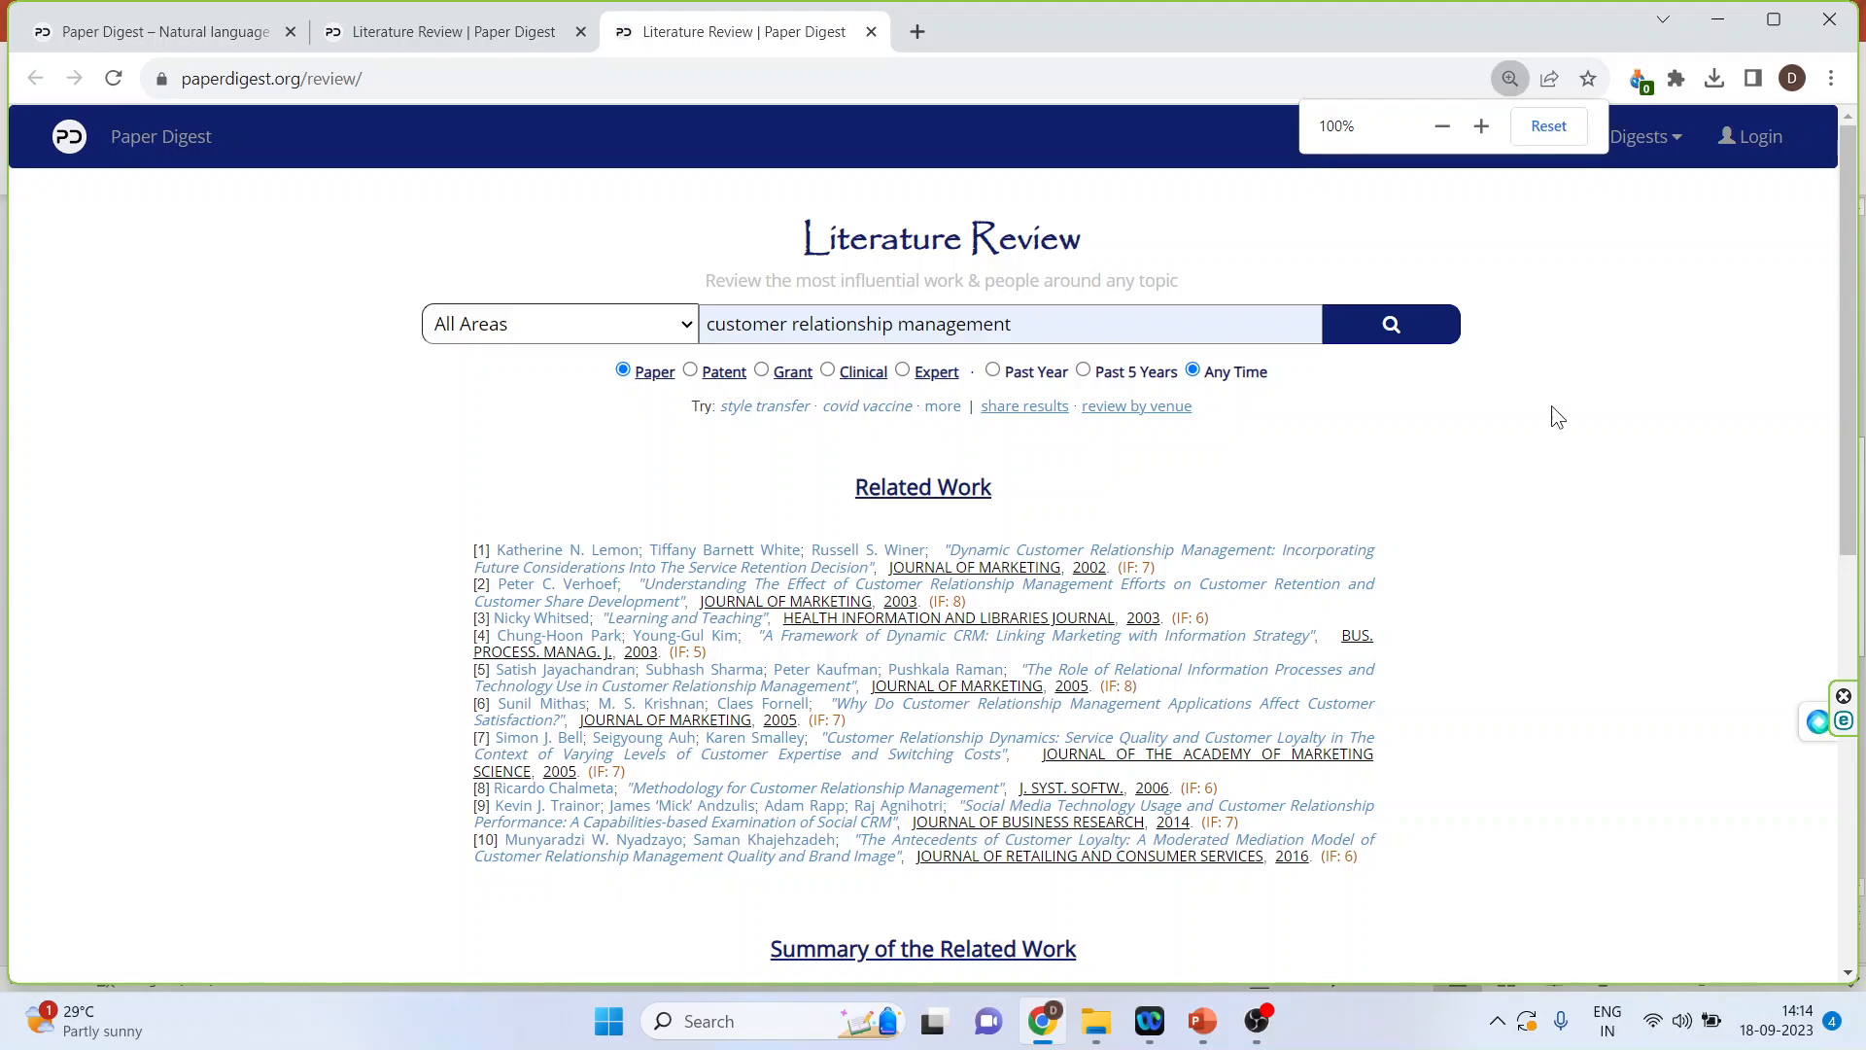
- Return to PowerPoint and show slide 3, the closing contact slide
{"action": "left_click", "coordinate": [1199, 1020]}
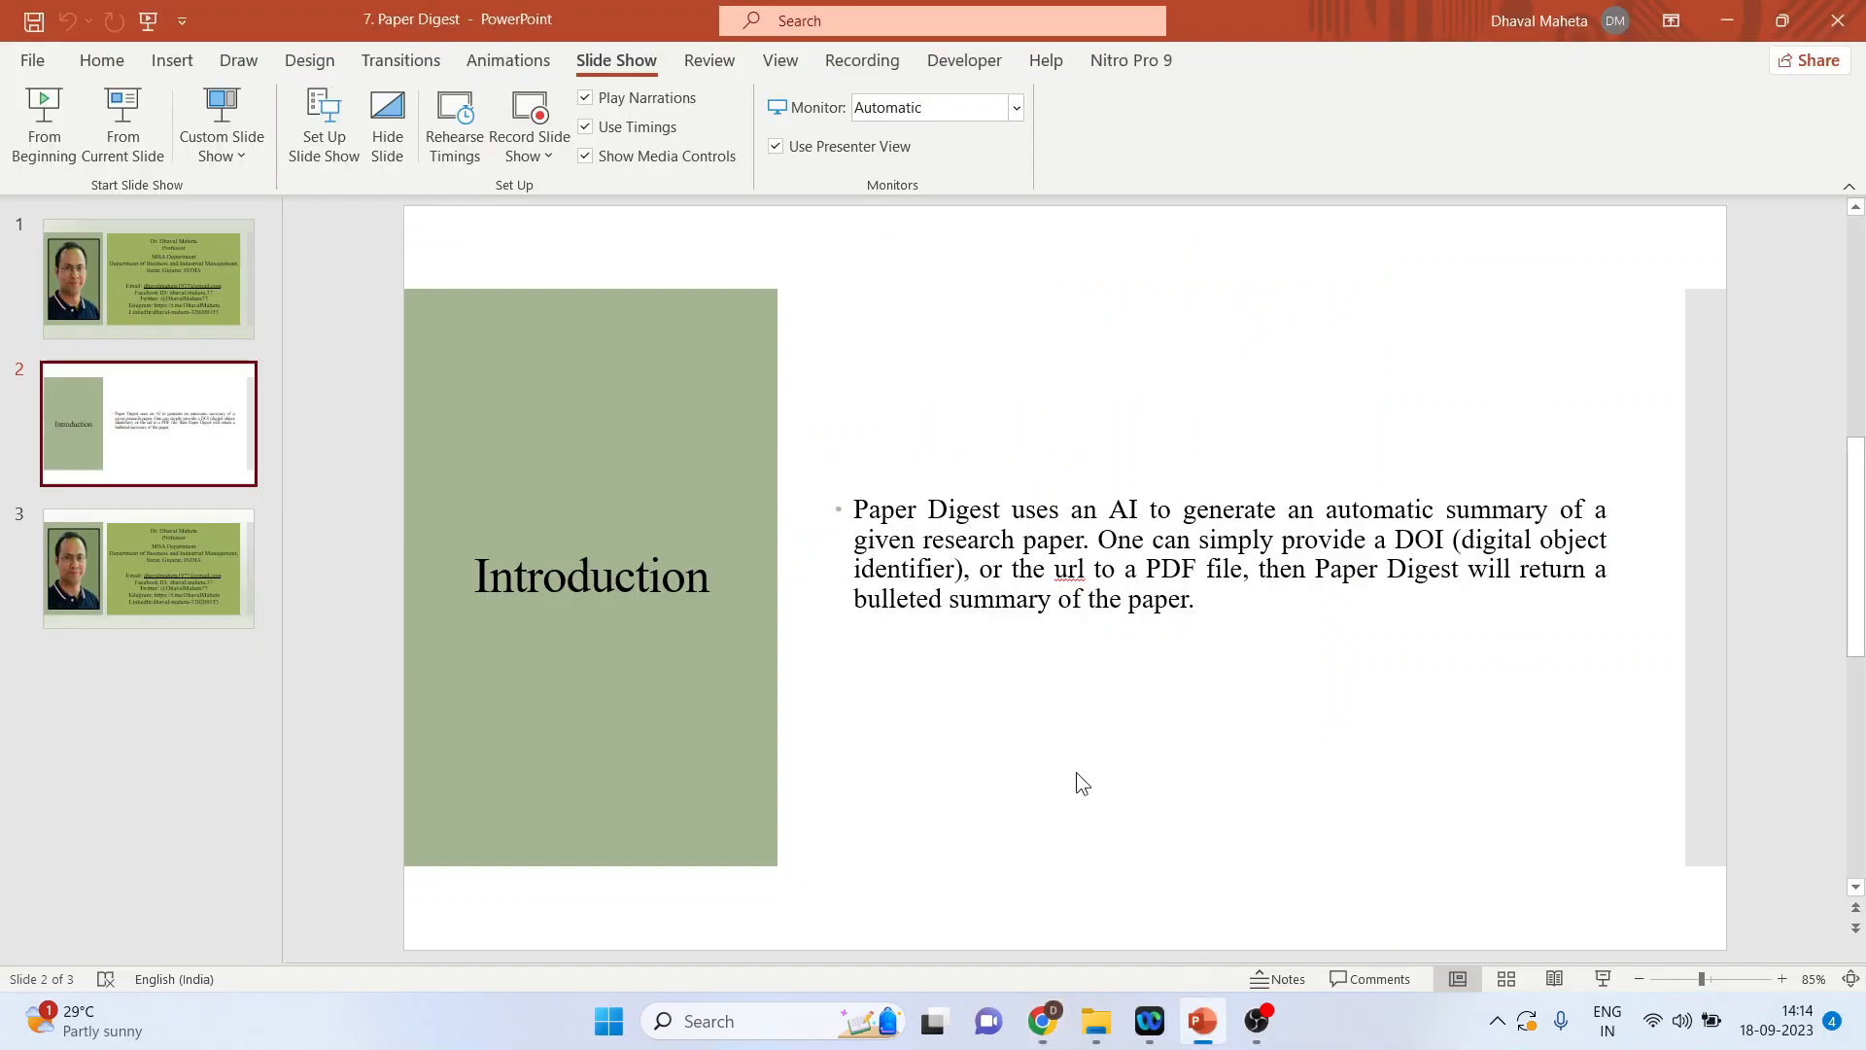
{"action": "left_click", "coordinate": [148, 568]}
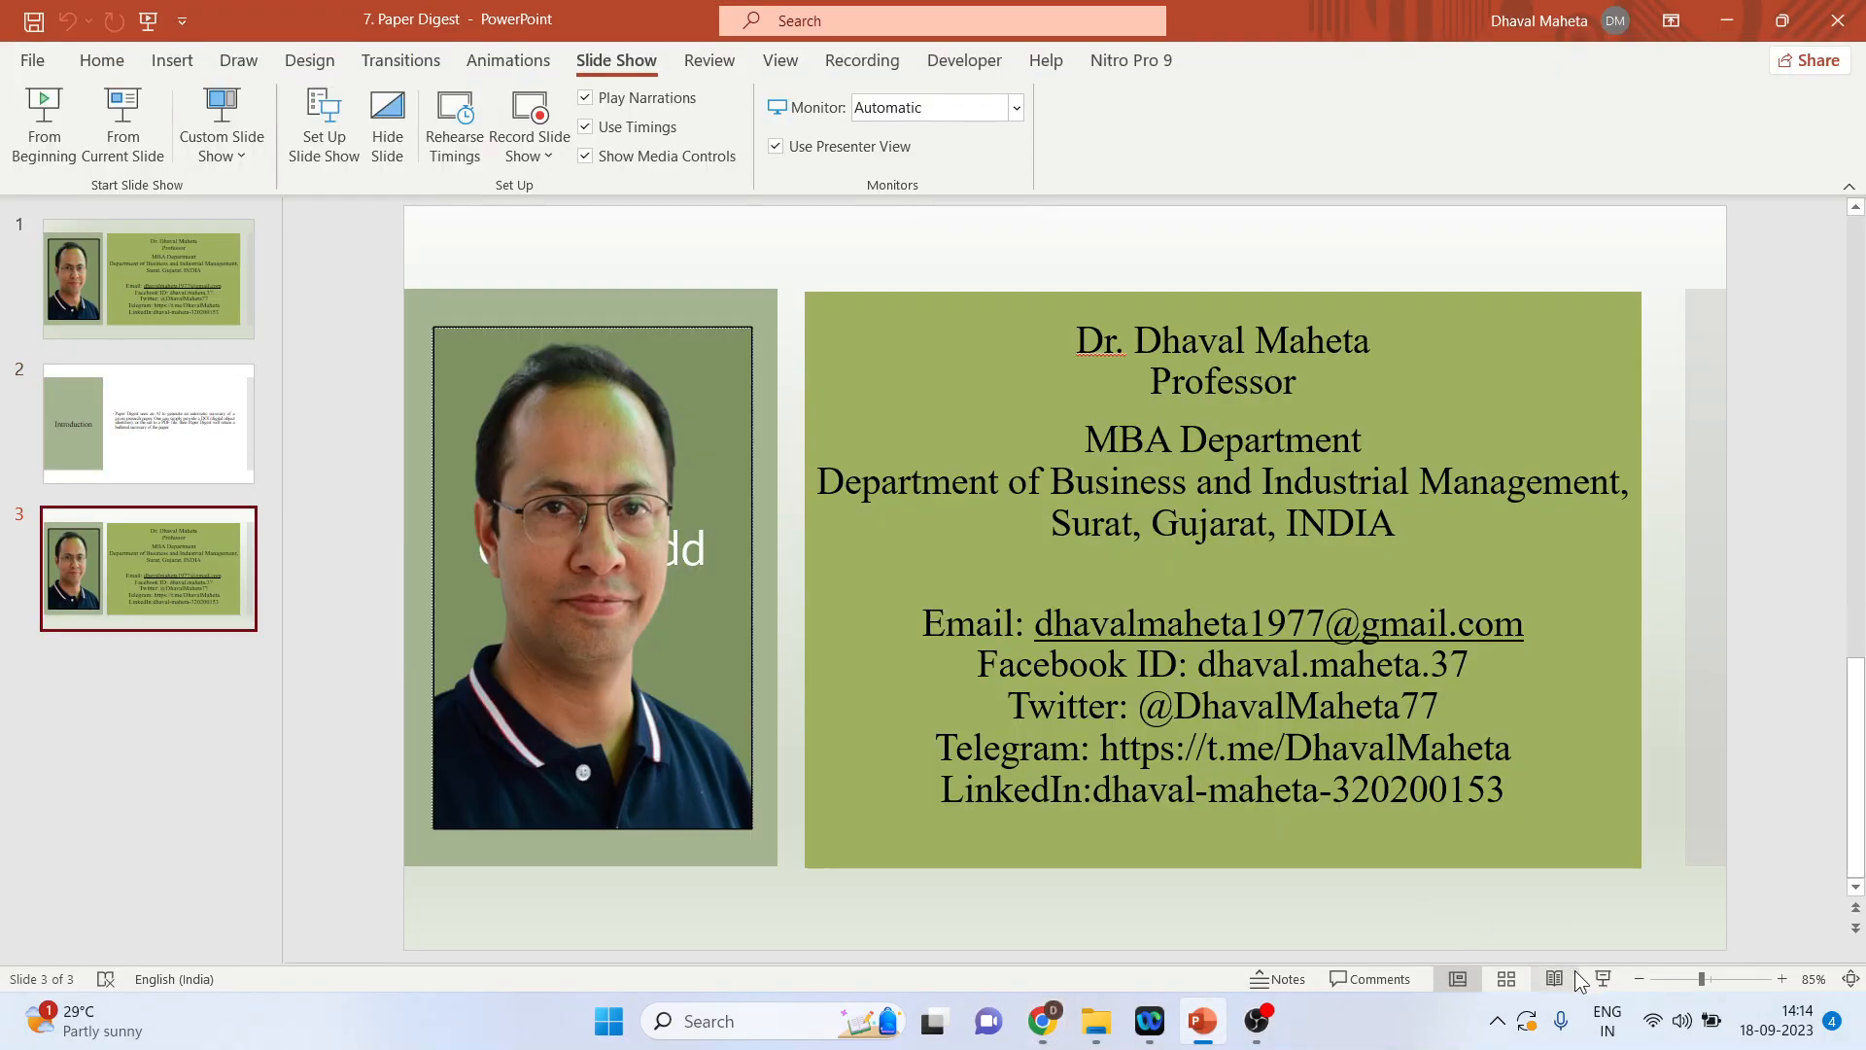